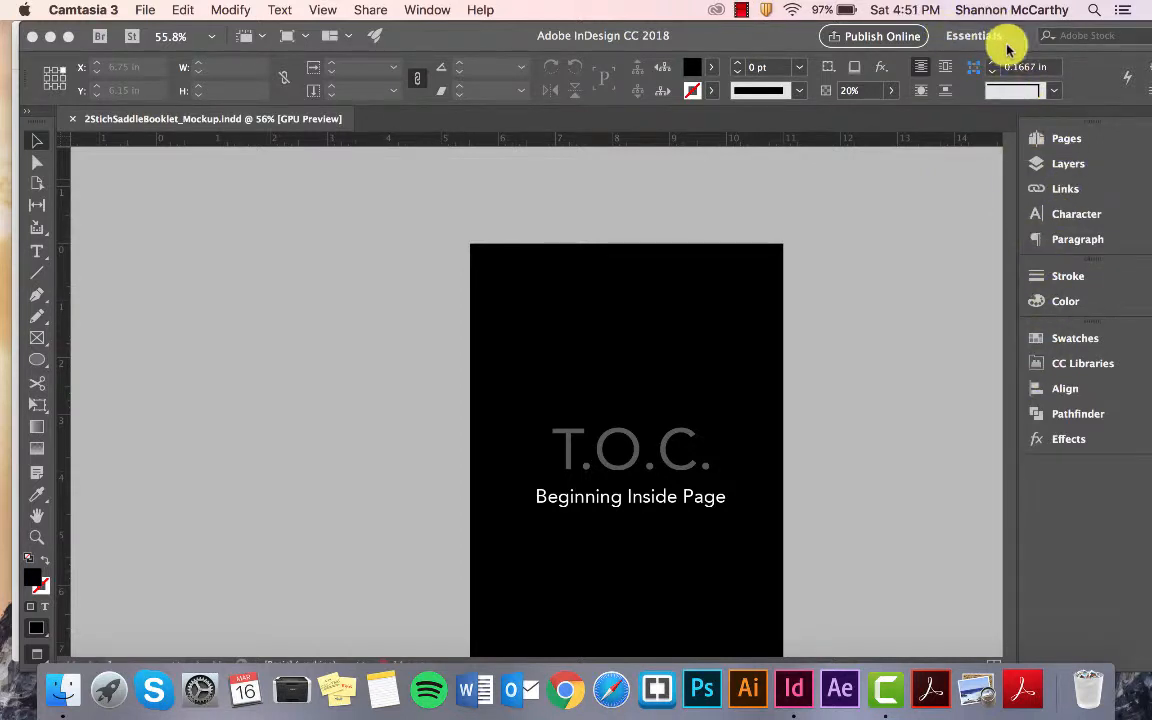
Step: Show the Pages panel for the 12-page booklet and display the Mission Statement spread
left_click(974, 36)
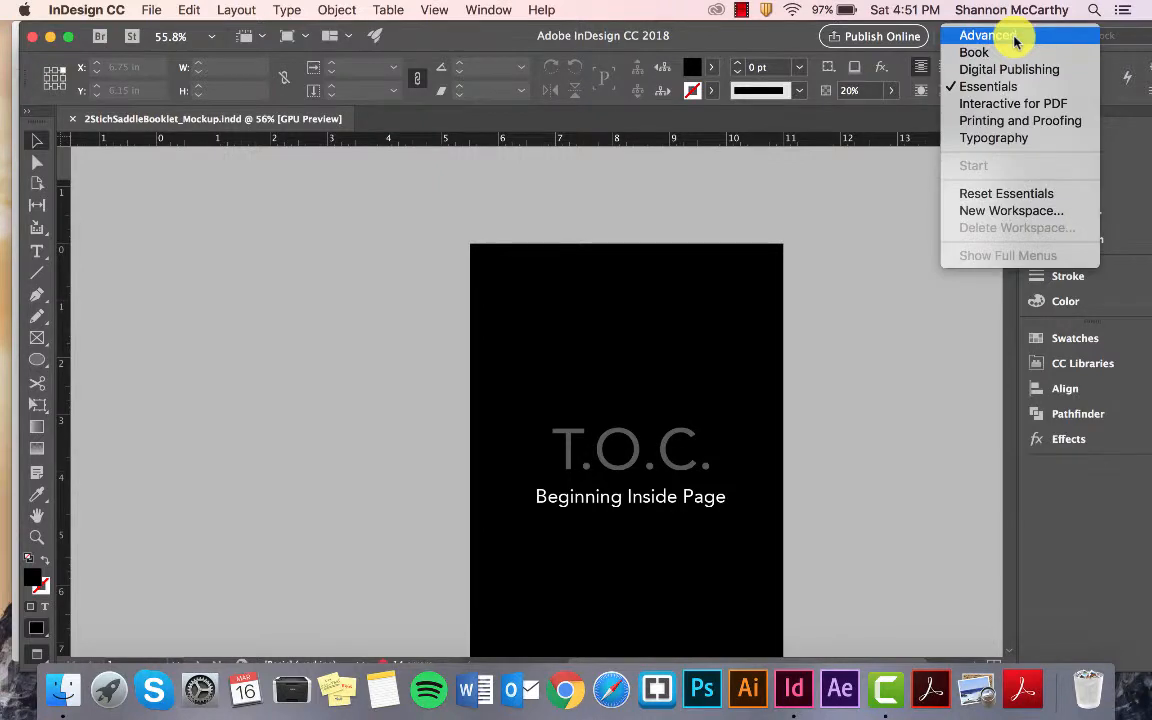
mouse_move(1018, 86)
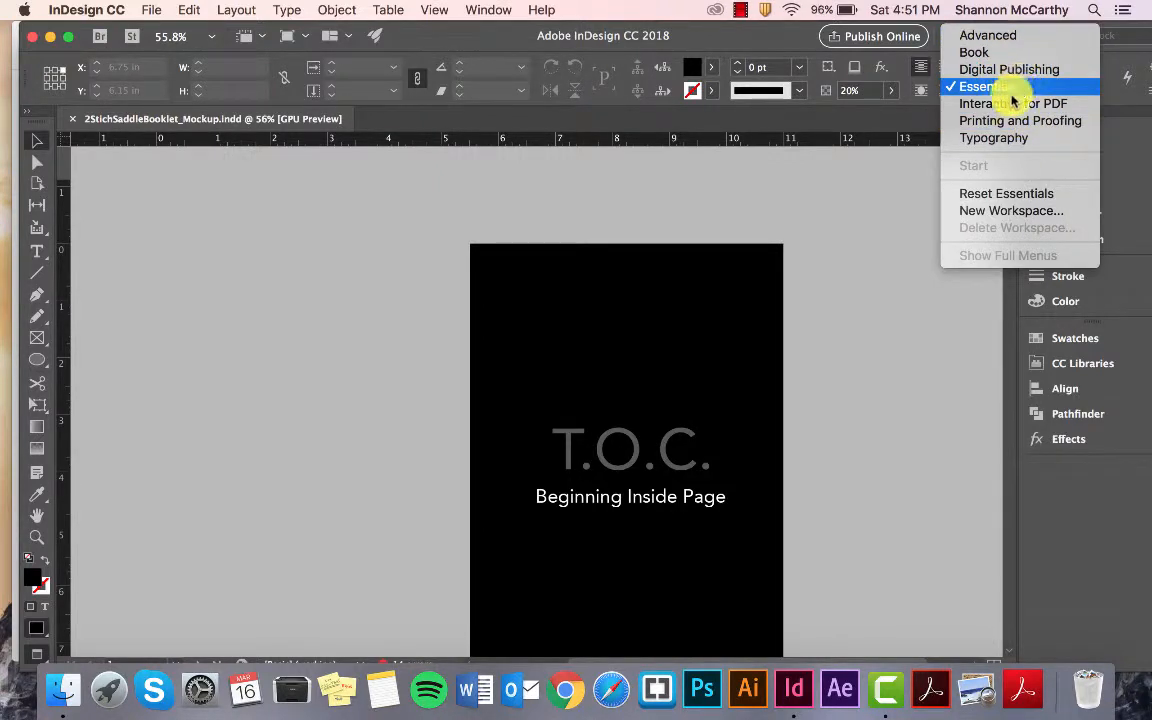
mouse_move(974, 52)
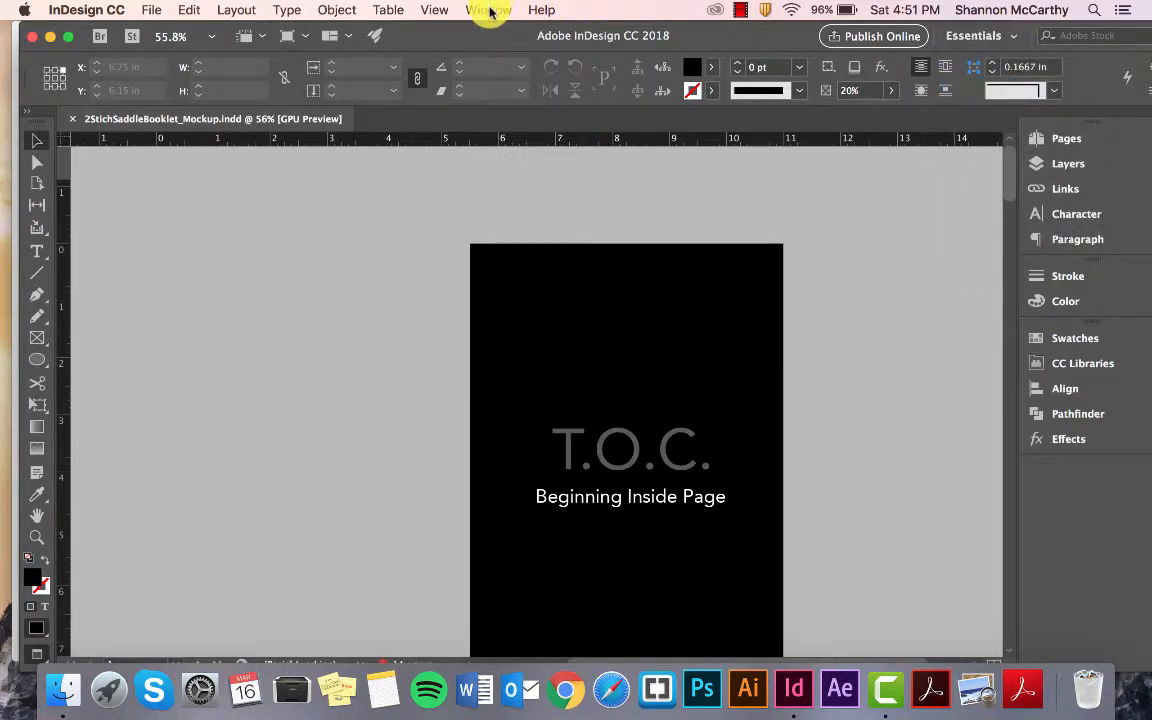
left_click(488, 10)
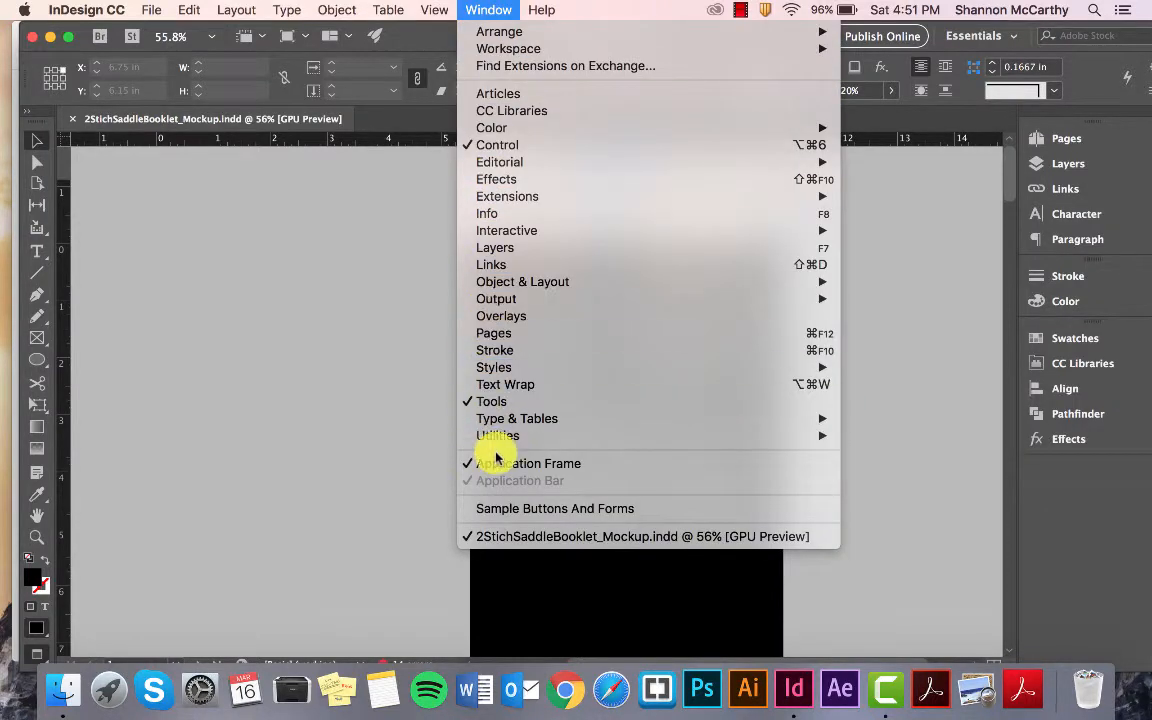
mouse_move(516, 418)
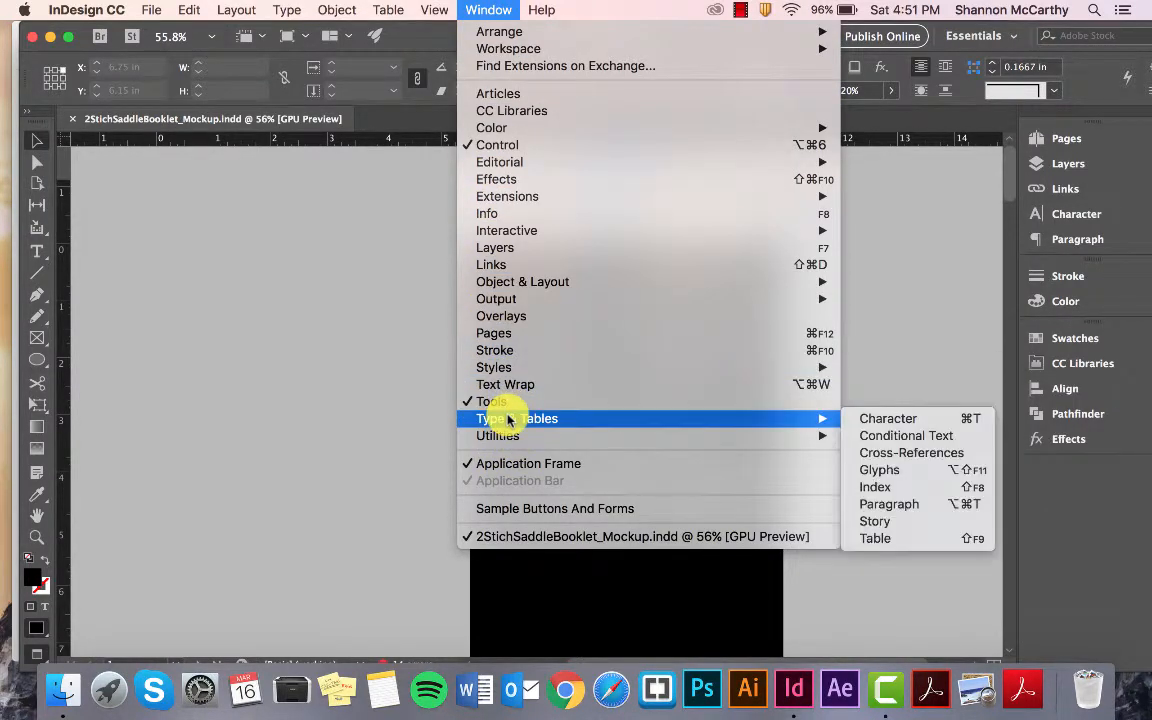
mouse_move(844, 436)
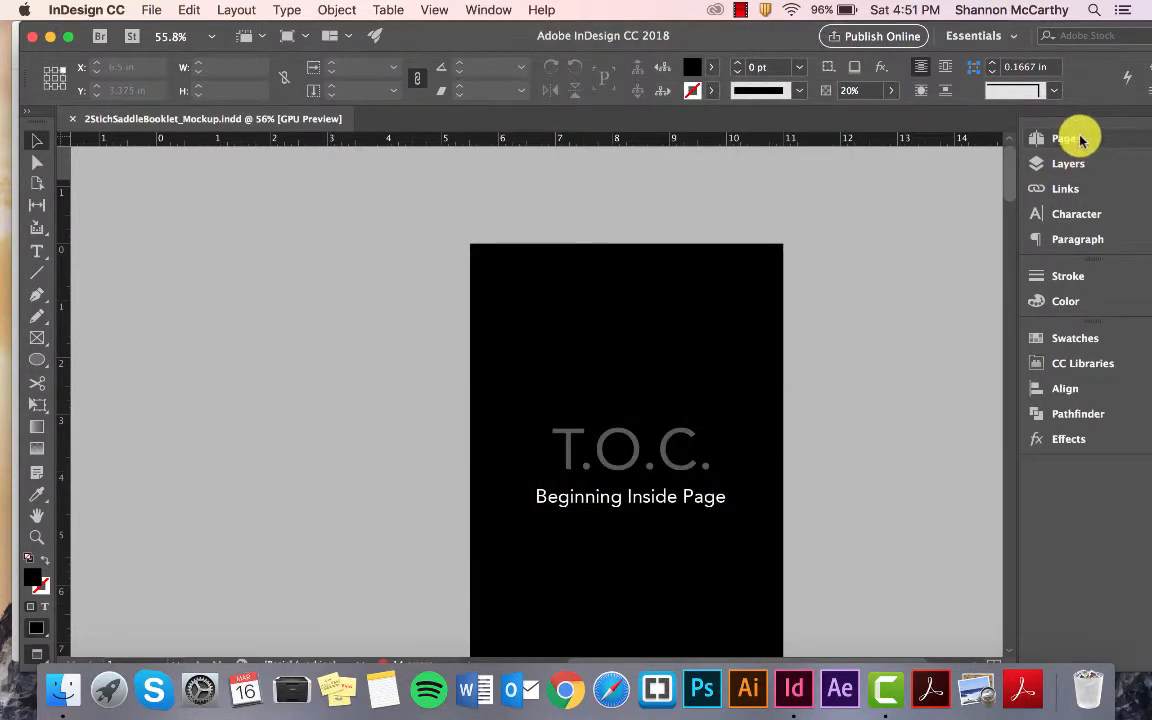
left_click(1066, 138)
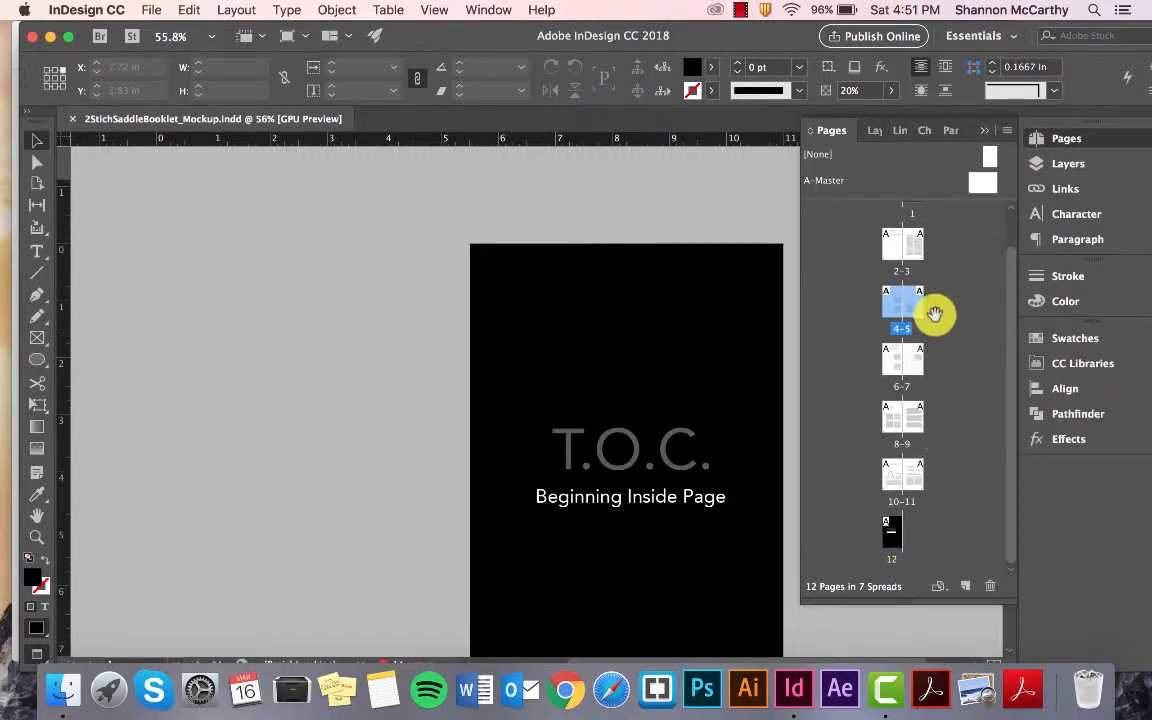
mouse_move(956, 250)
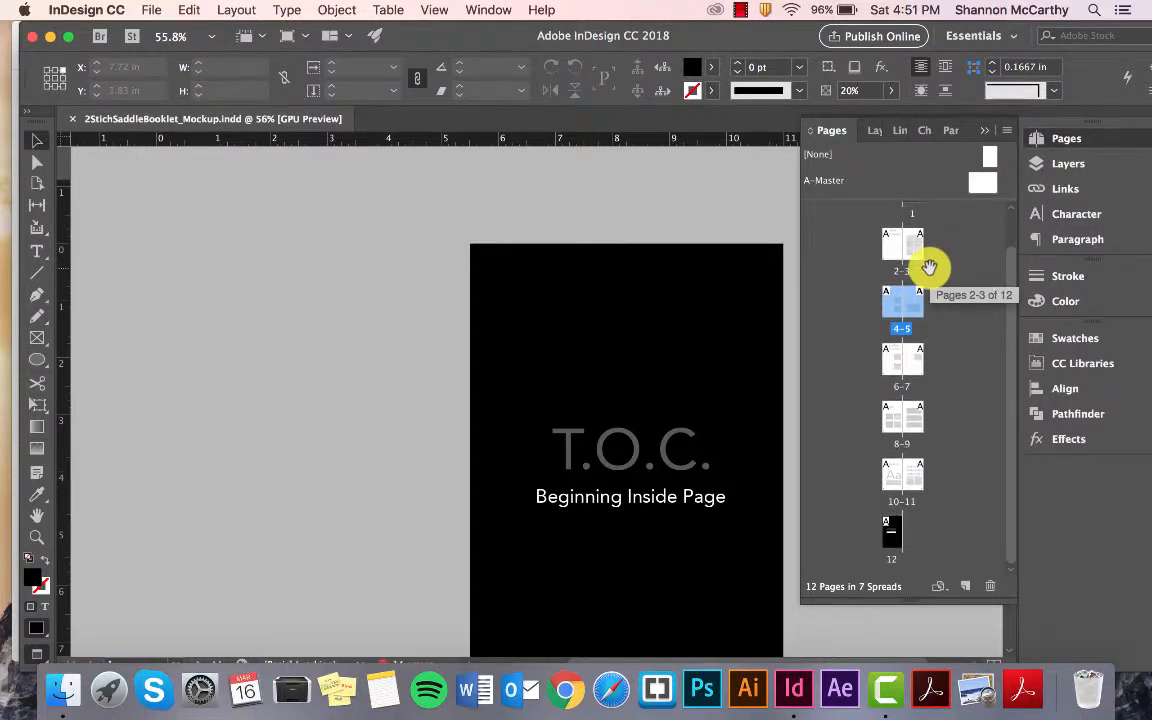
mouse_move(928, 380)
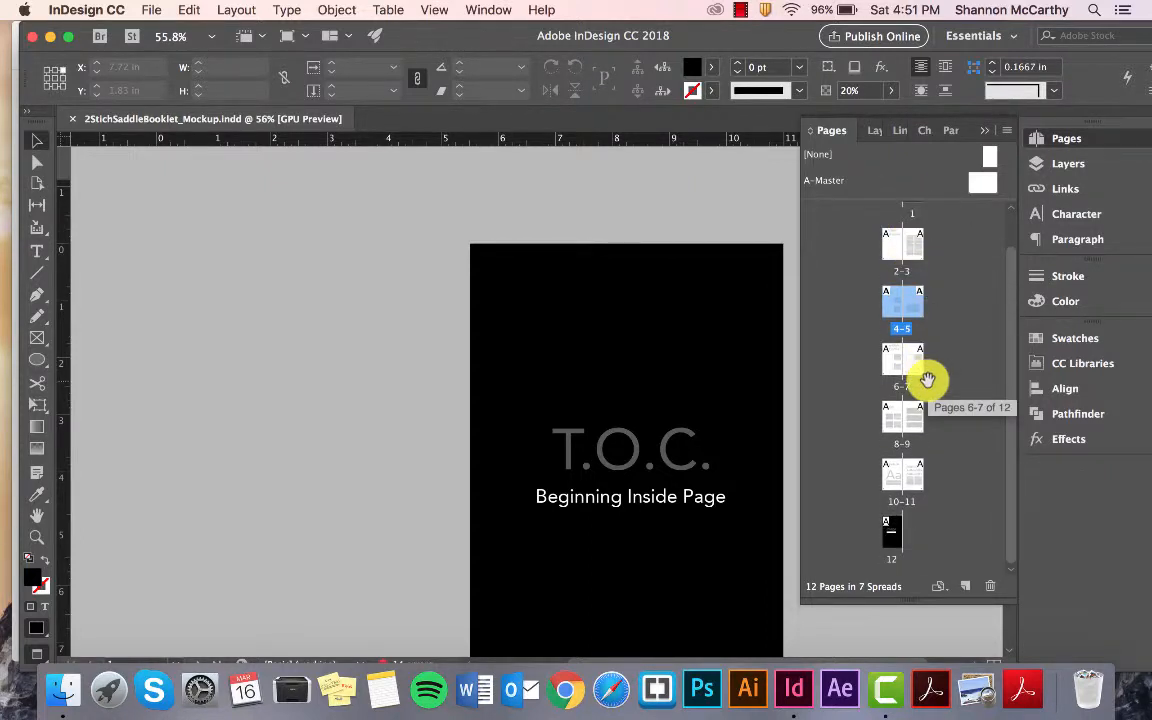
mouse_move(890, 504)
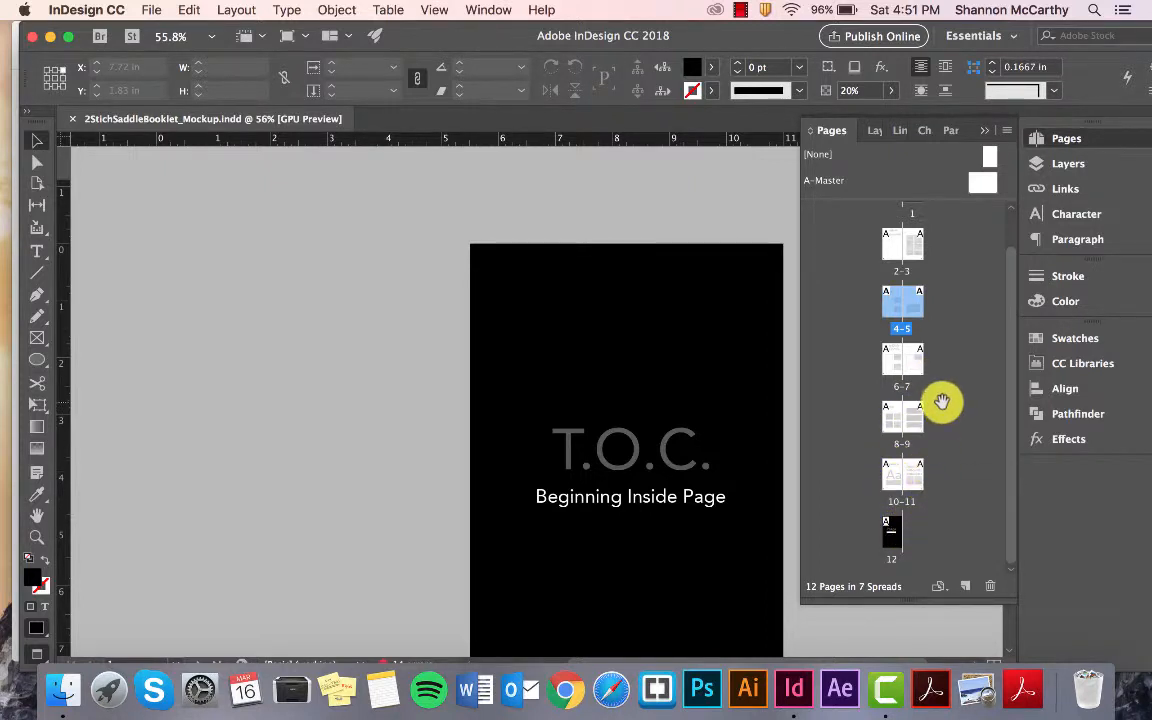
mouse_move(936, 404)
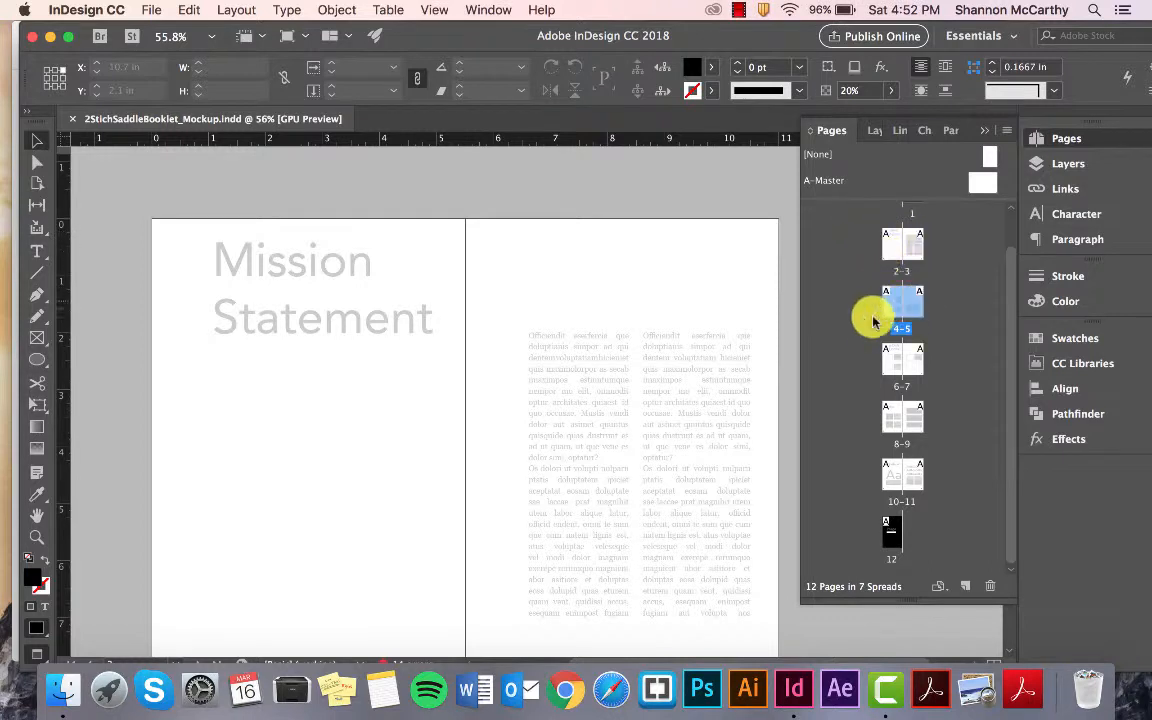
left_click(900, 304)
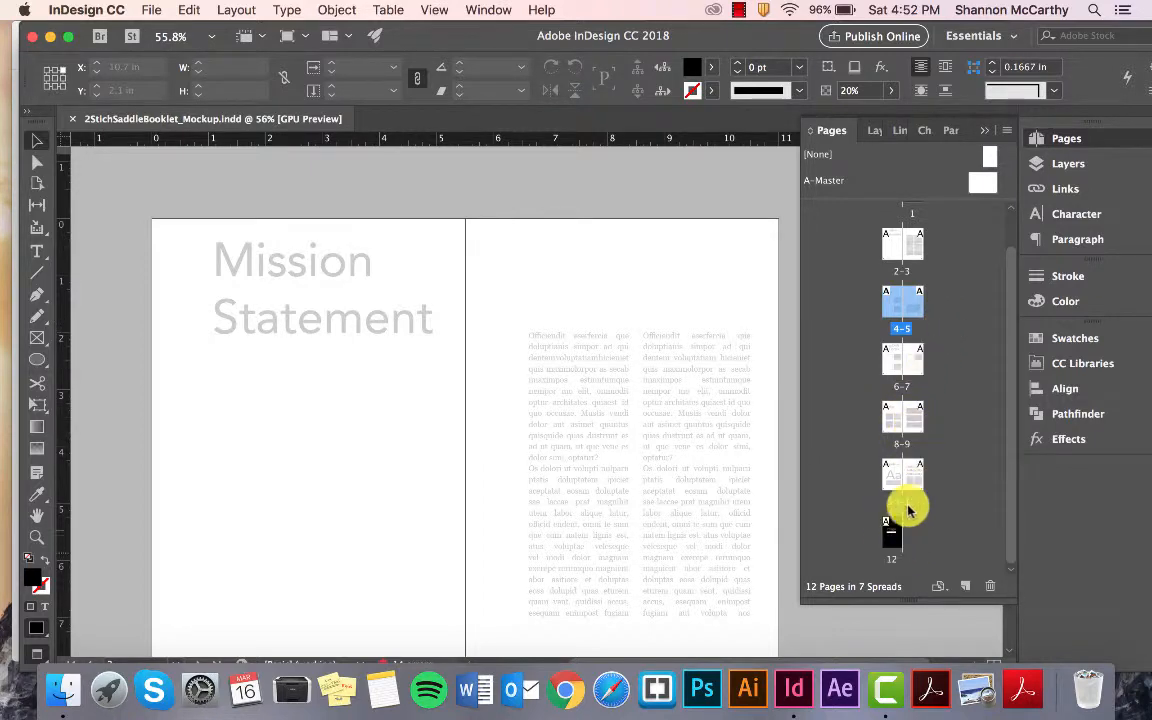
mouse_move(936, 444)
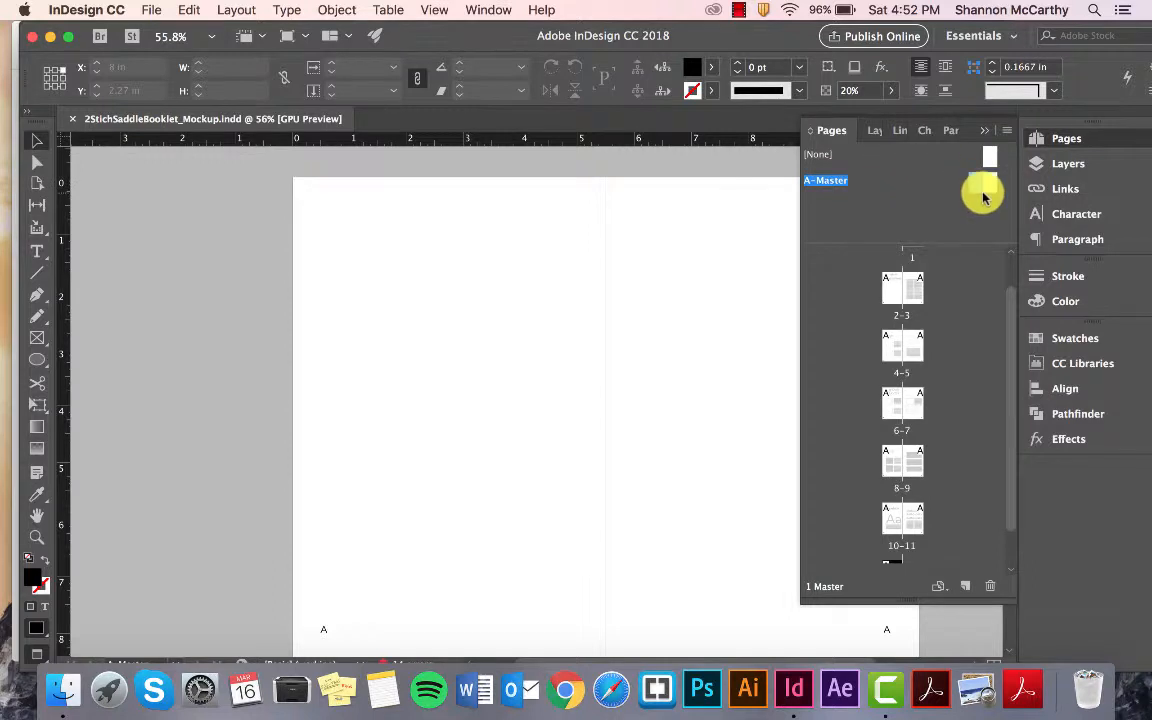
mouse_move(984, 184)
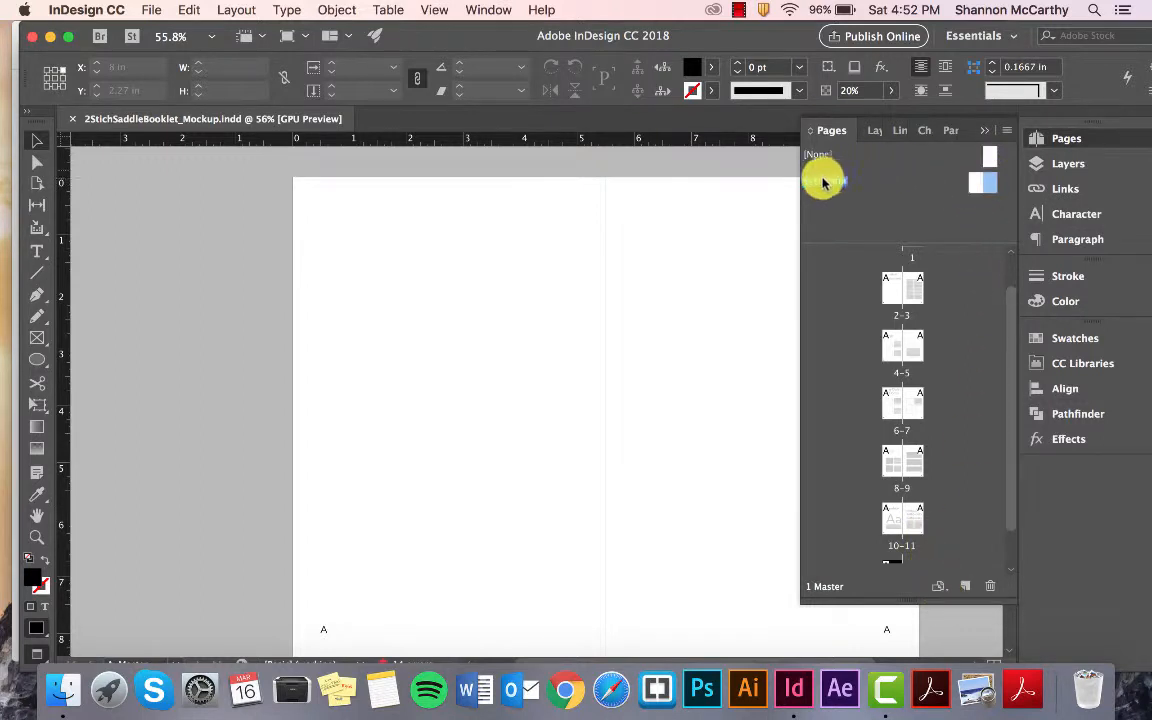
Step: Add a B-Master, delete it again, and enter the A-Master spread for editing
left_click(938, 586)
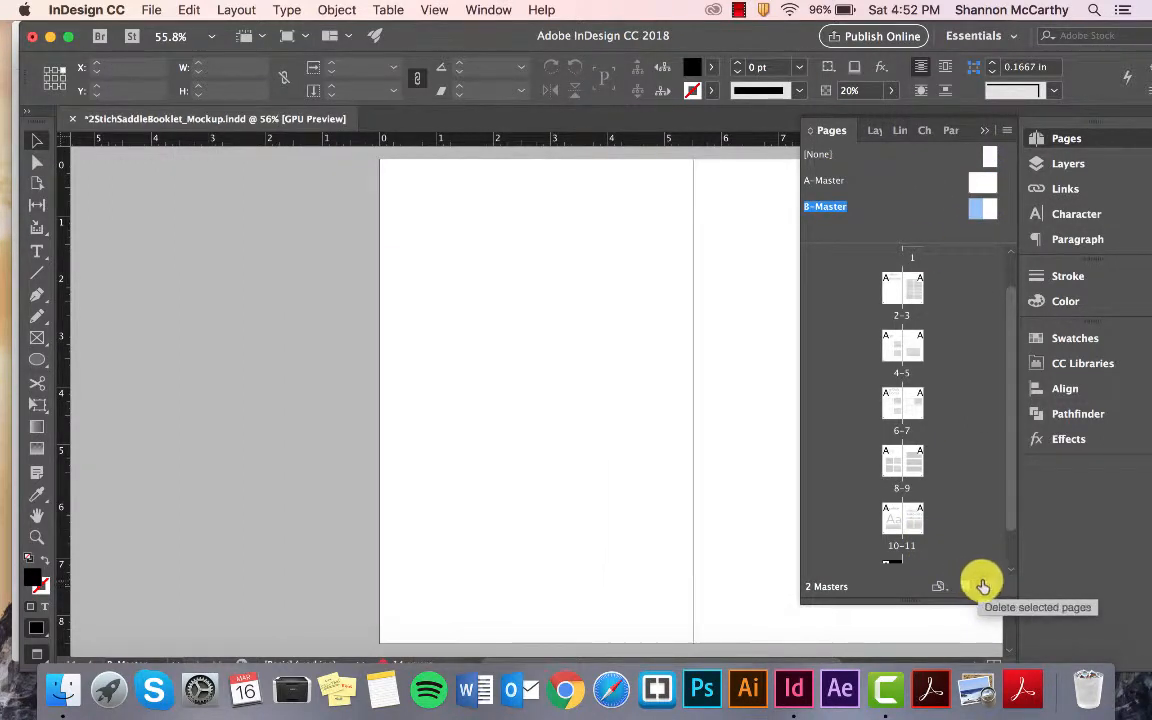
left_click(984, 586)
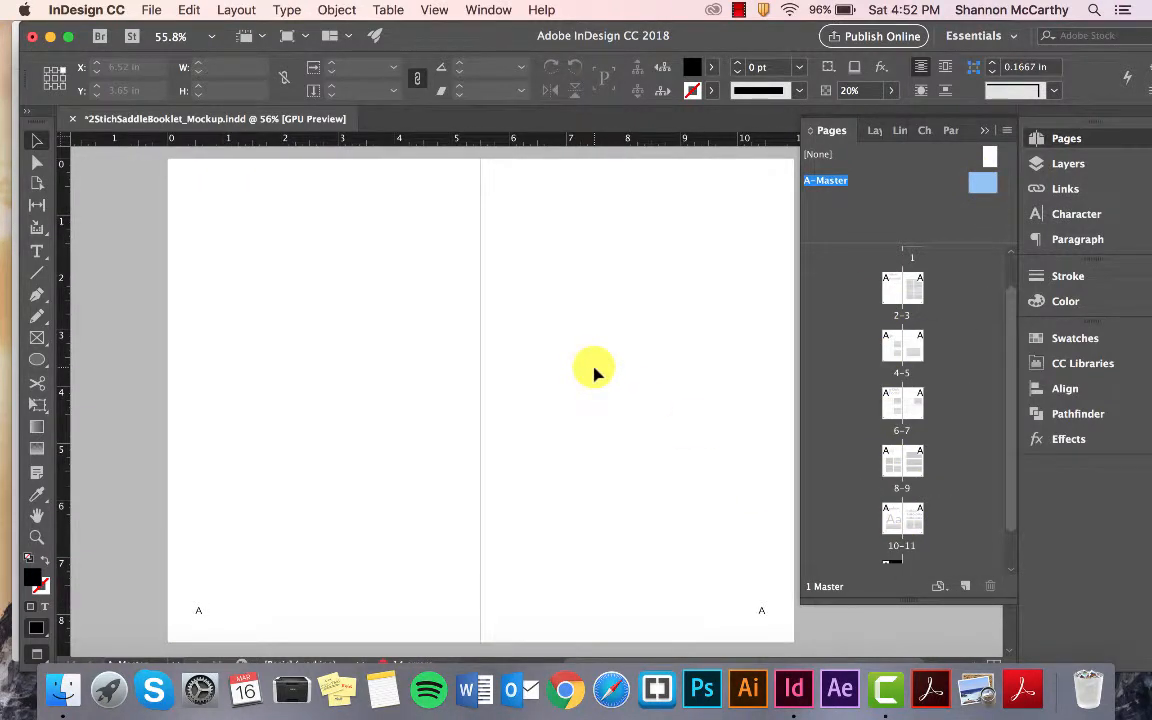
mouse_move(604, 322)
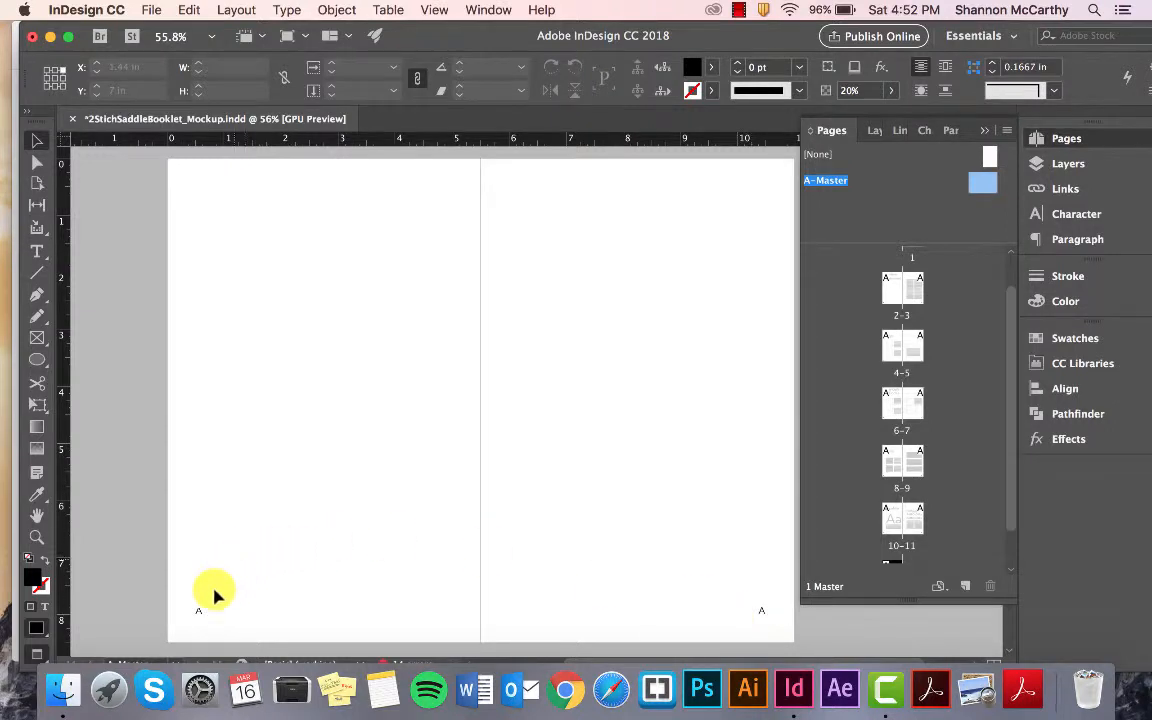
mouse_move(196, 616)
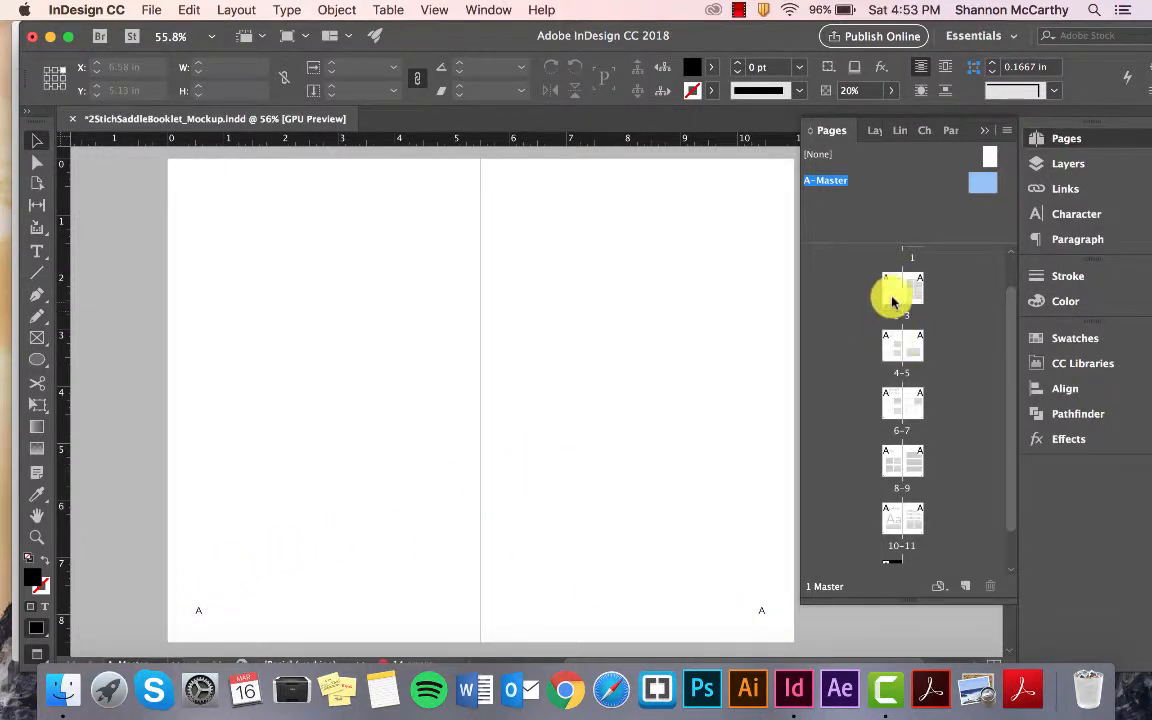
double_click(900, 290)
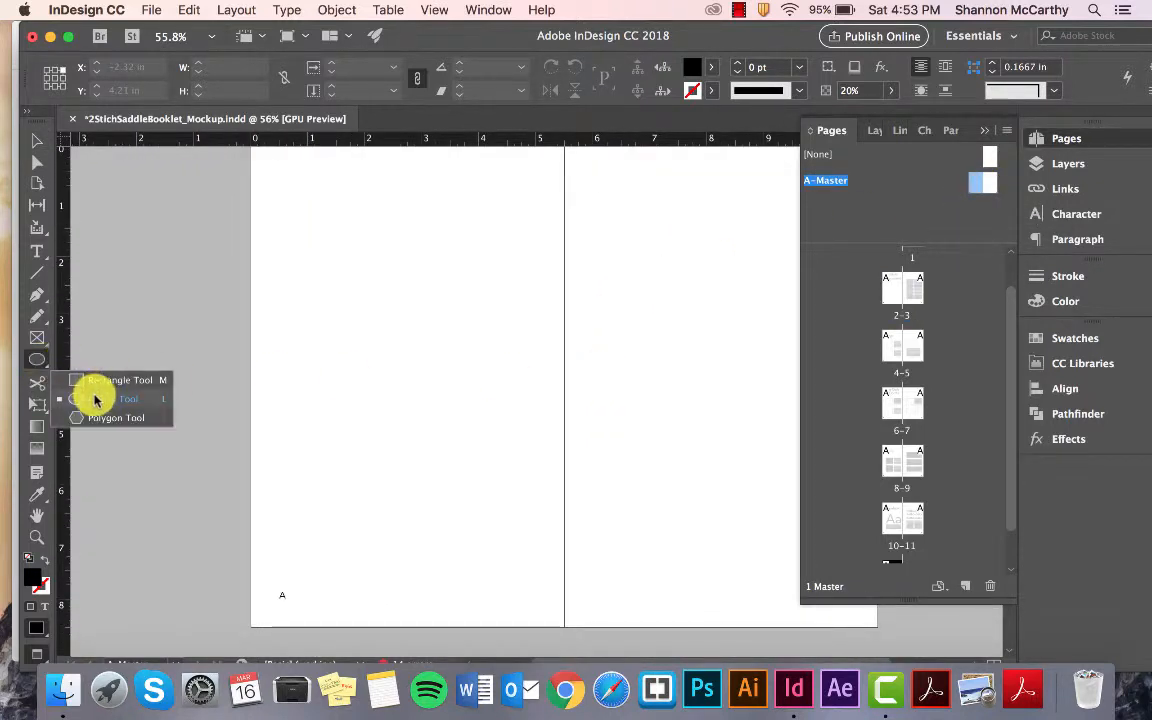
Step: Draw a large circle on the left master page and a small one on the right
left_click_drag(290, 292, 456, 464)
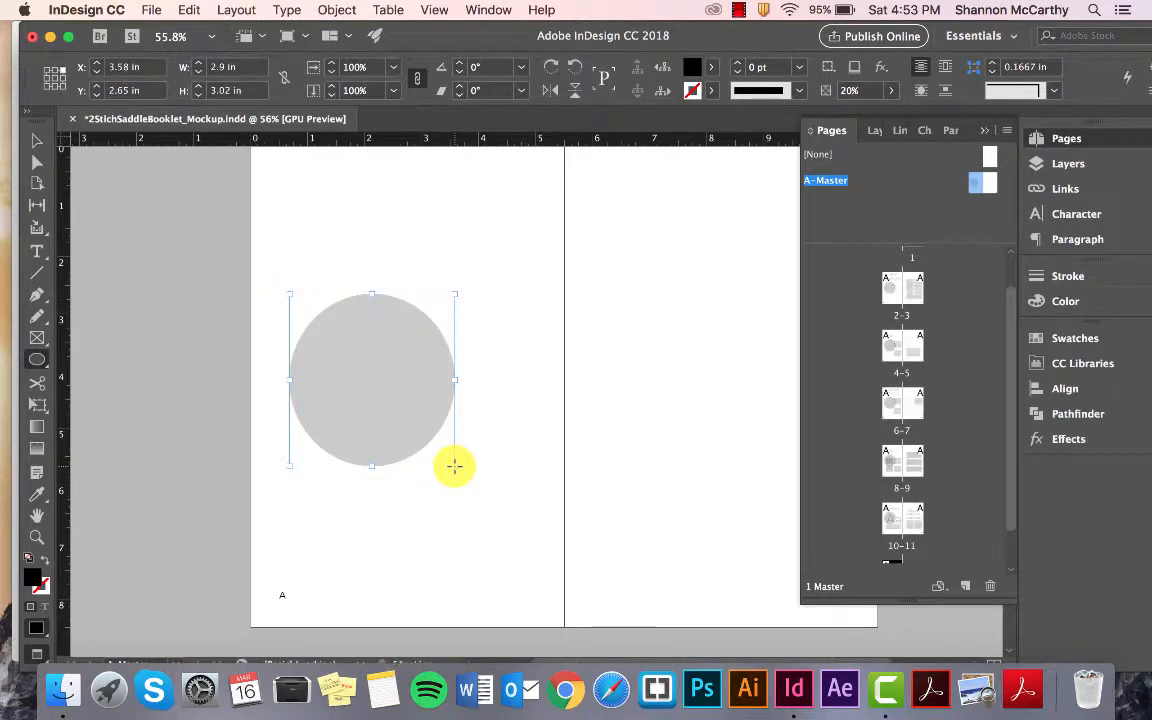
mouse_move(304, 70)
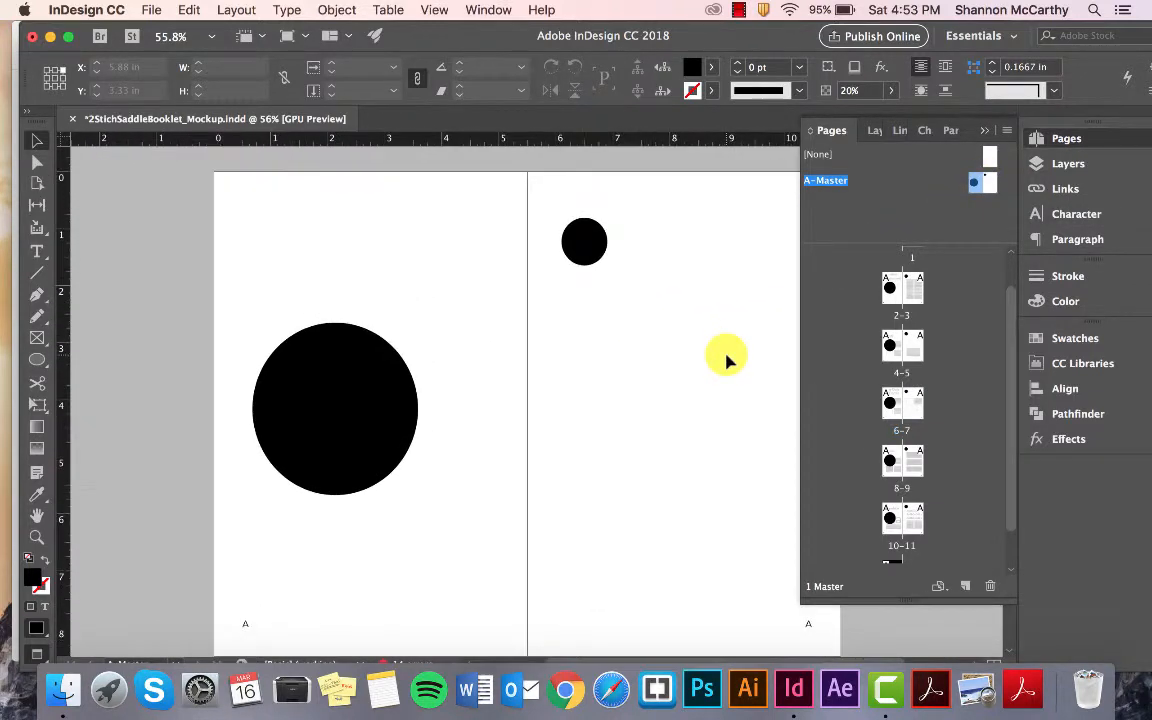
mouse_move(630, 340)
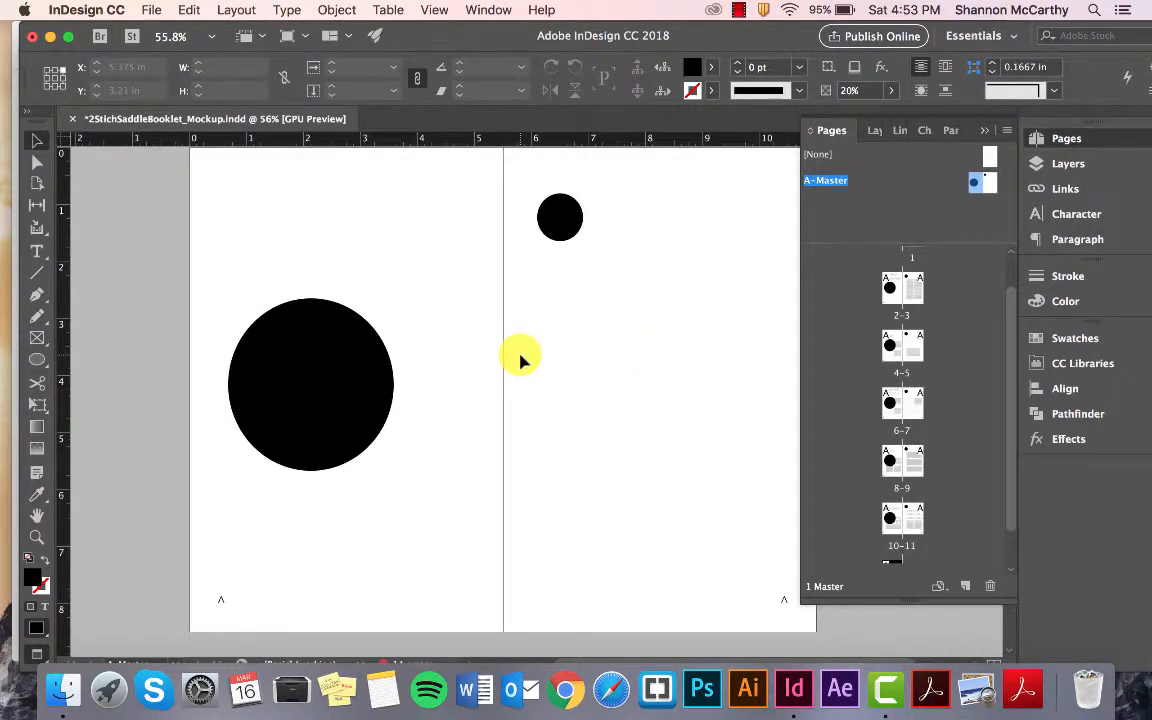
left_click(312, 384)
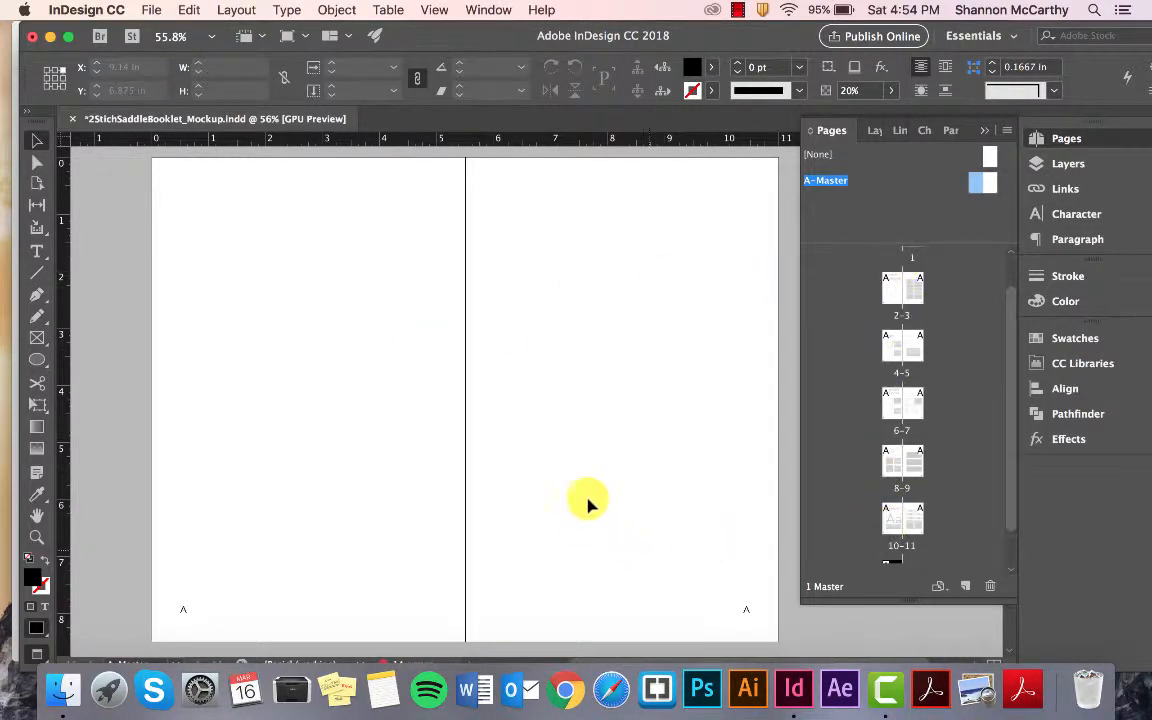
mouse_move(308, 224)
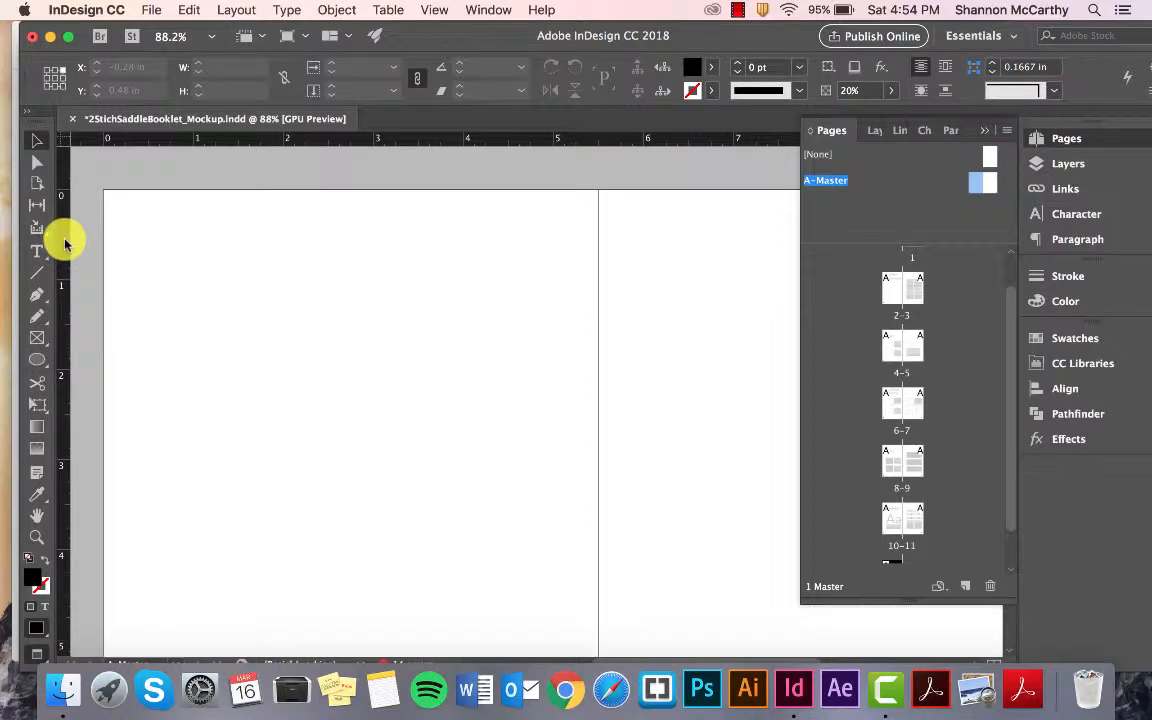
mouse_move(68, 296)
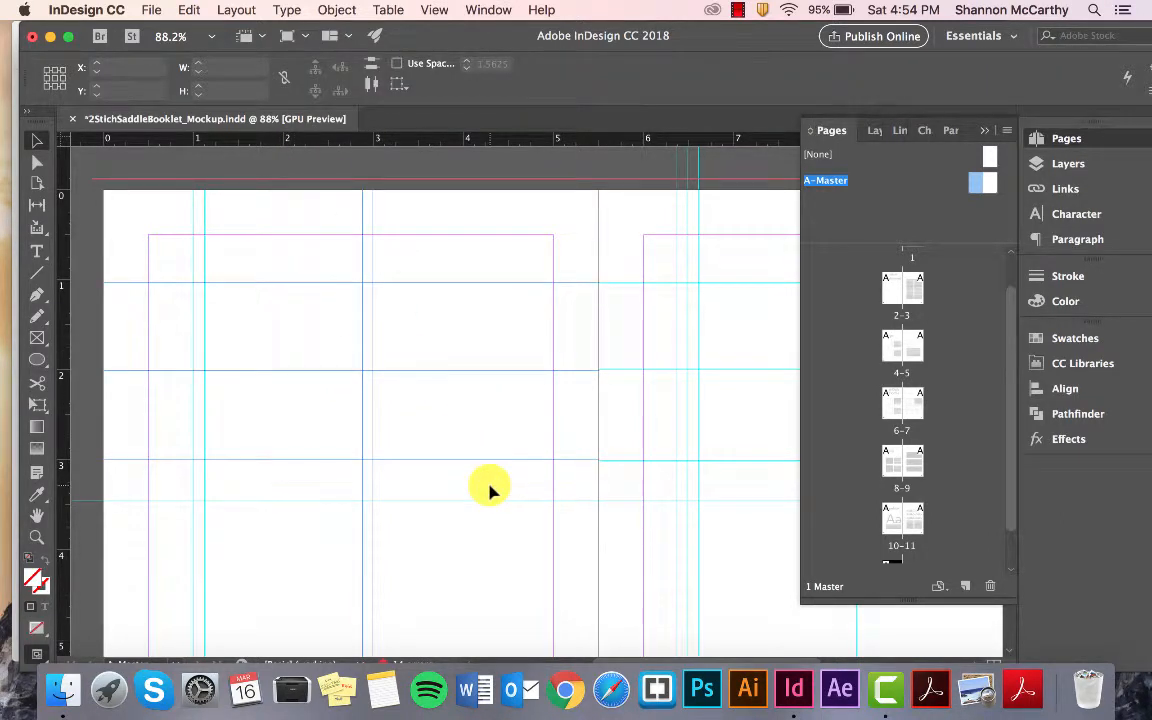
mouse_move(468, 412)
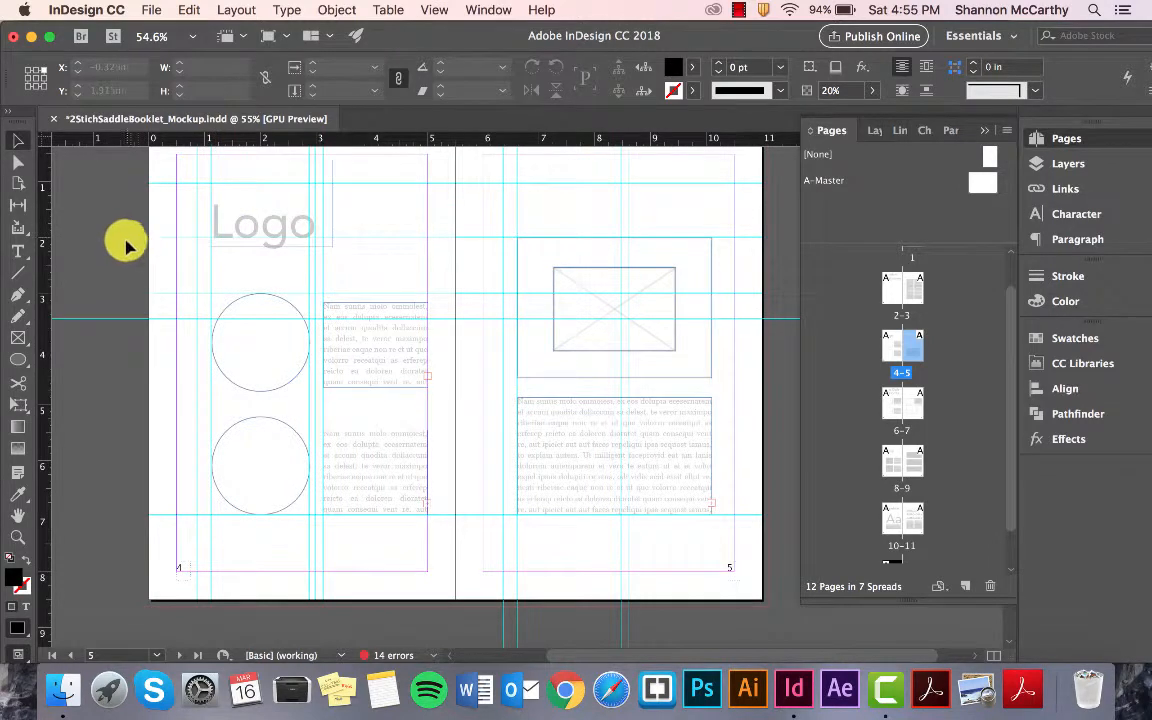
mouse_move(180, 284)
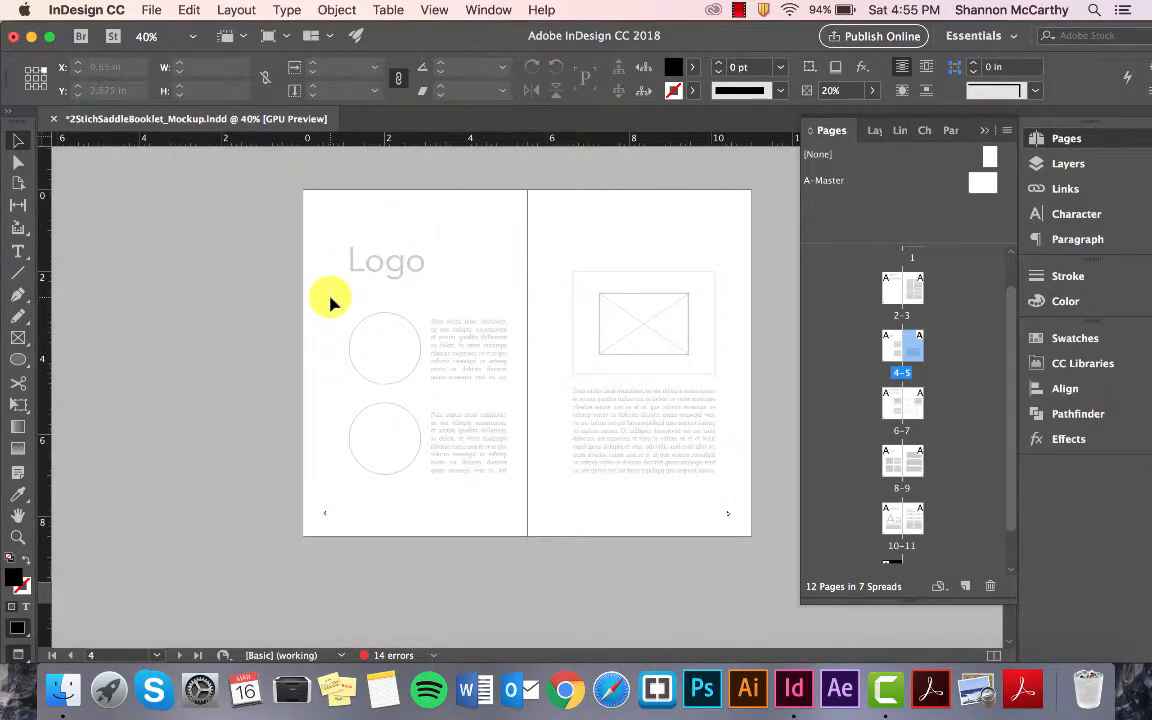
Step: Return to the document spreads and scroll through the Logo and Mission Statement layouts
left_click(388, 248)
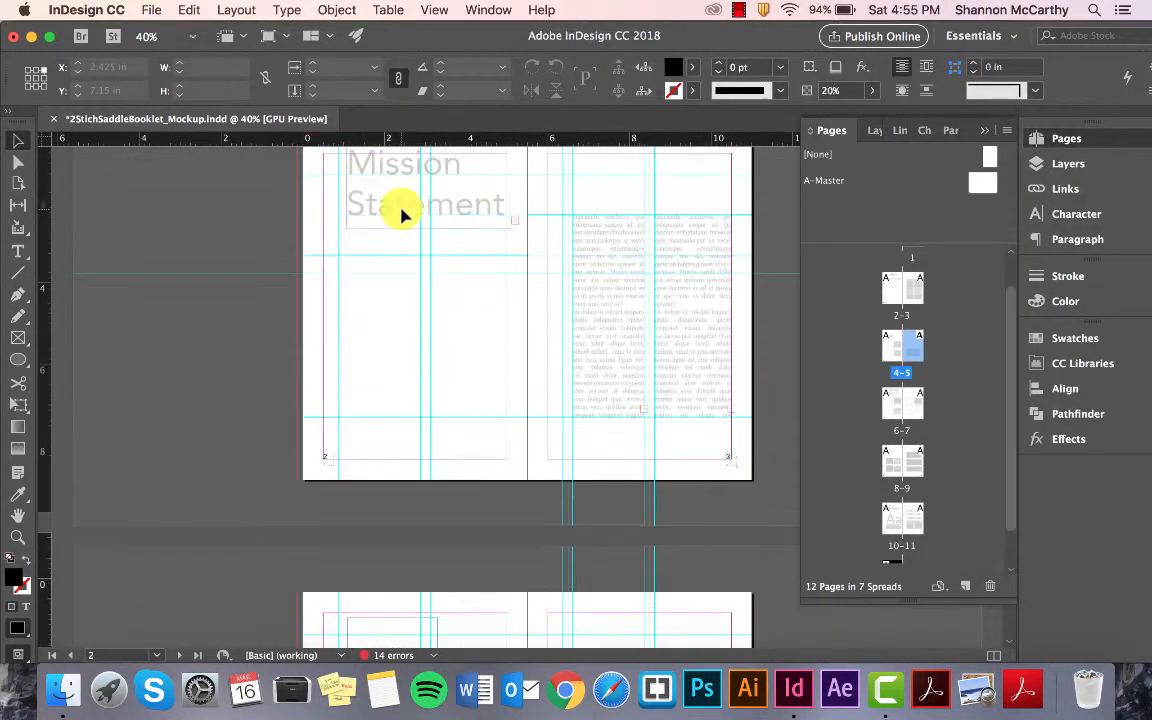
scroll("down", 3)
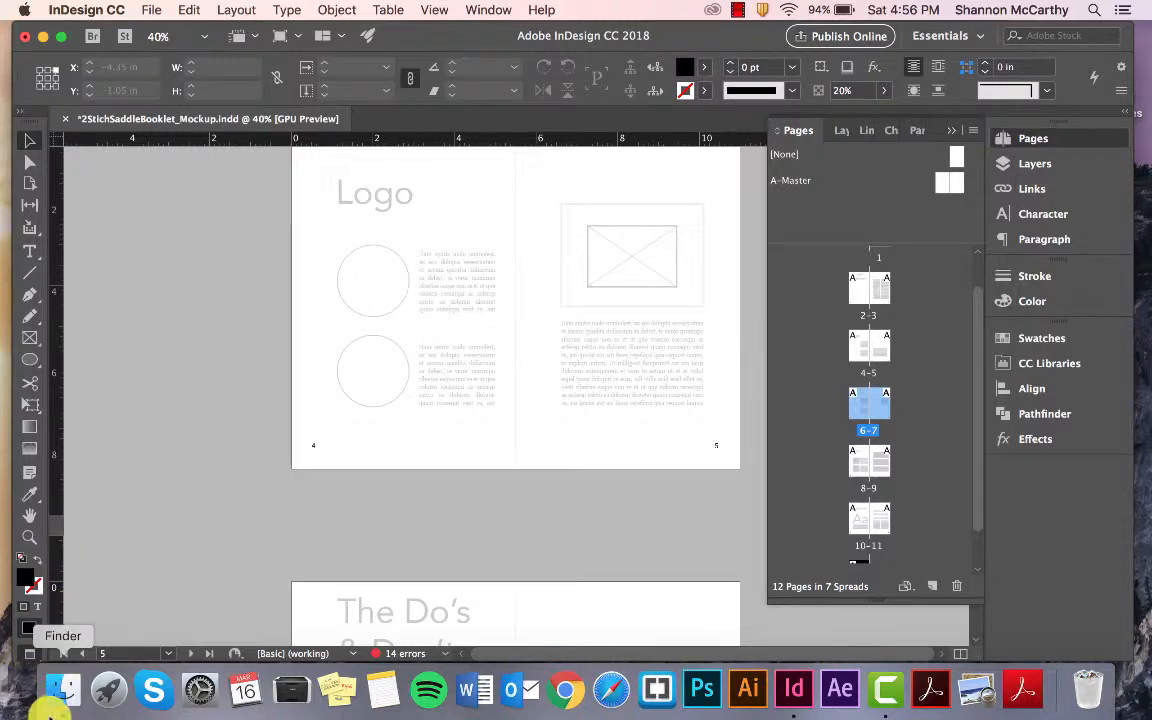
Step: Collapse the Pages panel, leaving the pages 4–5 Logo spread displayed
left_click(868, 348)
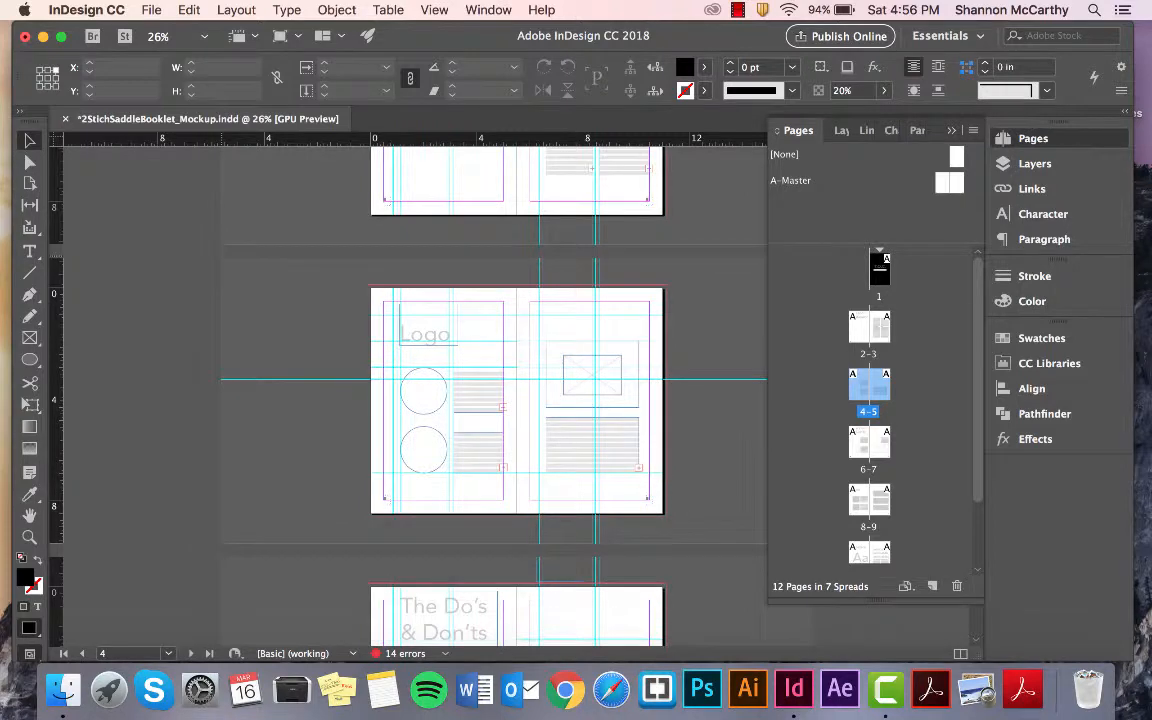
mouse_move(450, 250)
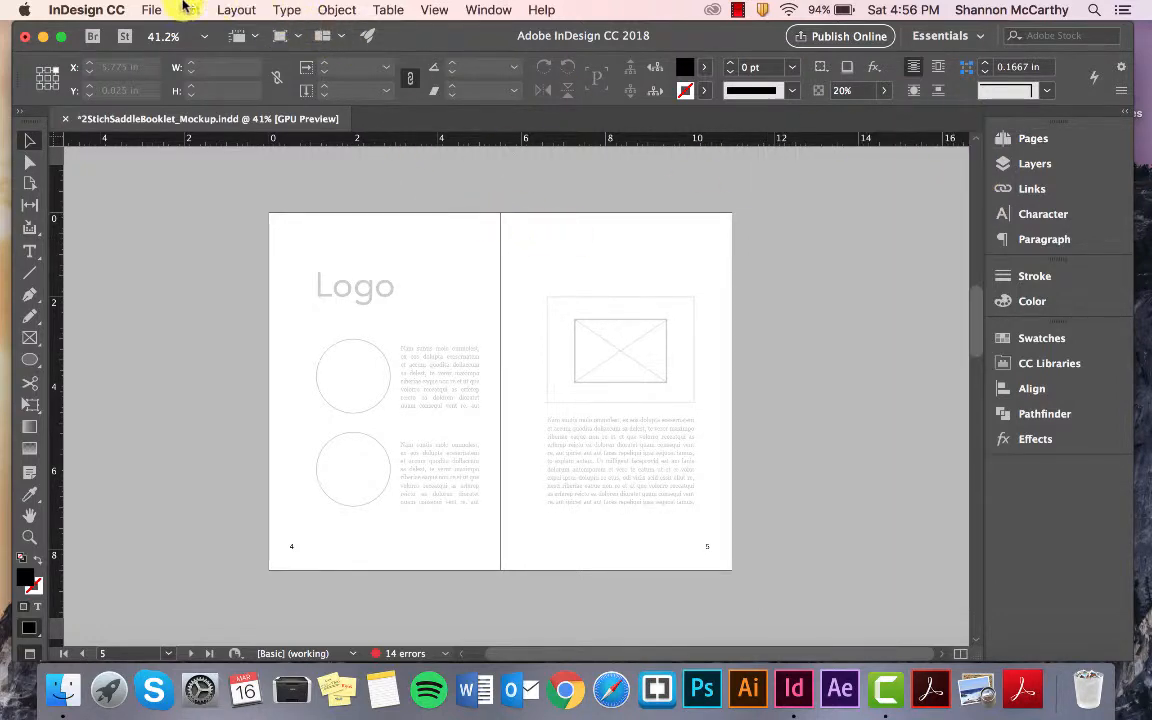
Step: Review Document Setup: 12 facing pages, Letter - Half, 5.5 × 8.5 in
left_click(152, 10)
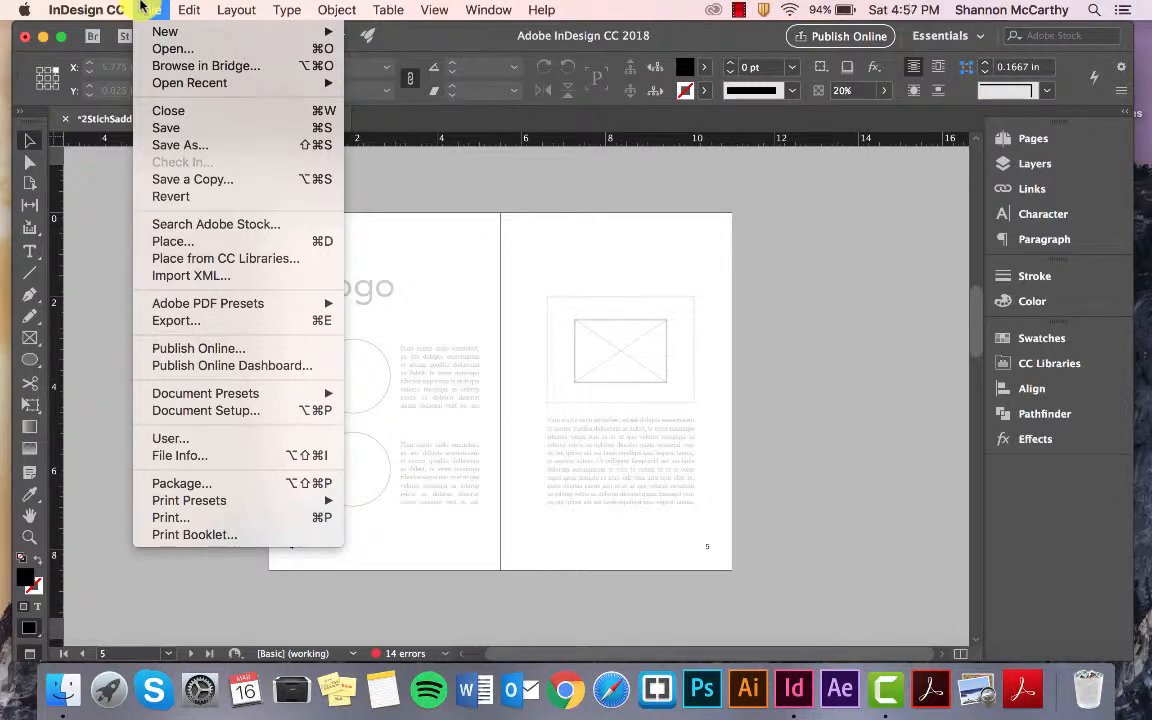
mouse_move(204, 392)
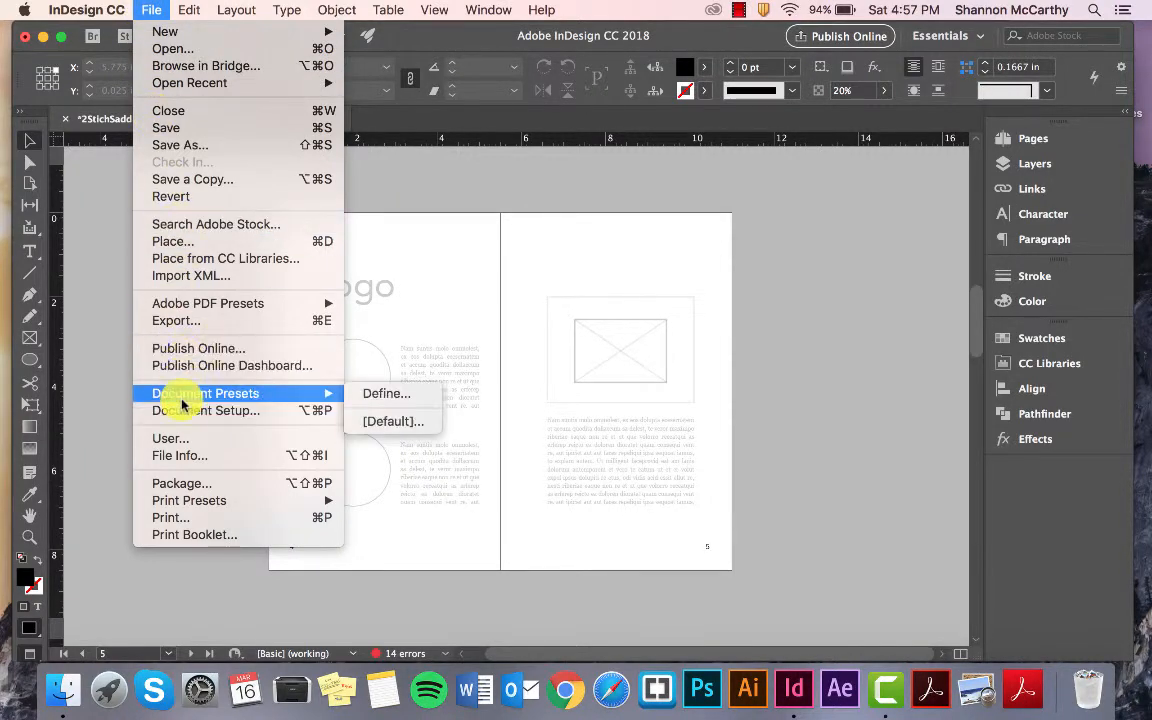
left_click(206, 410)
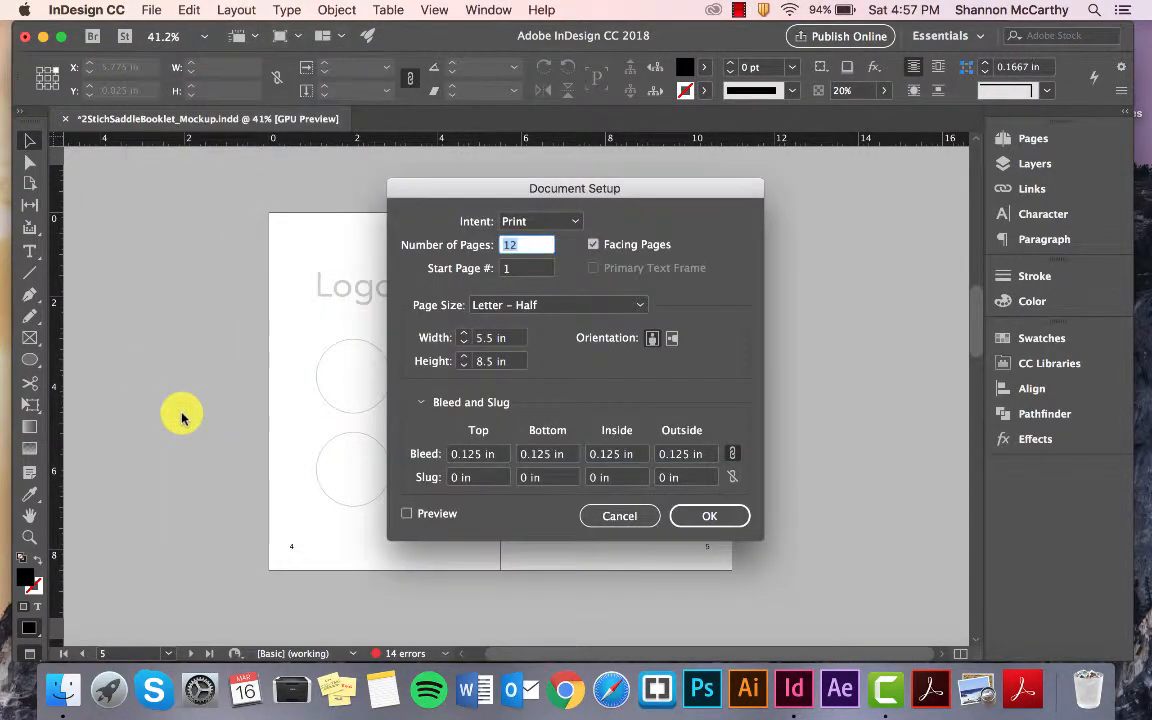
mouse_move(724, 278)
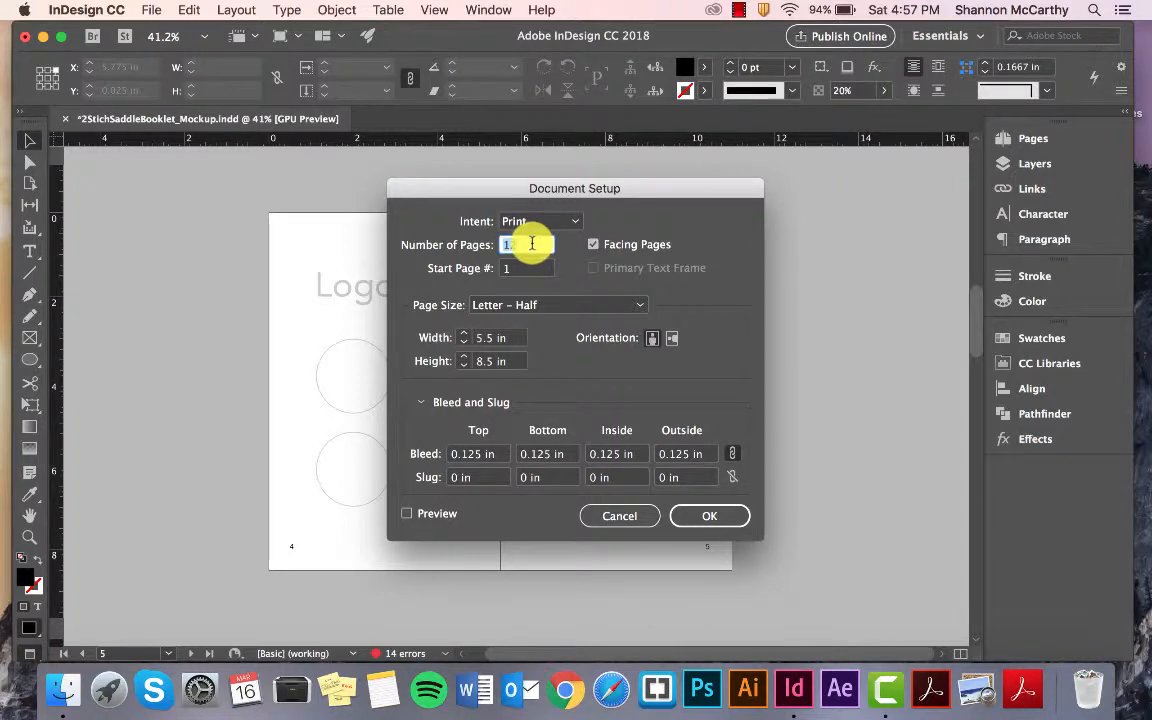
type("12")
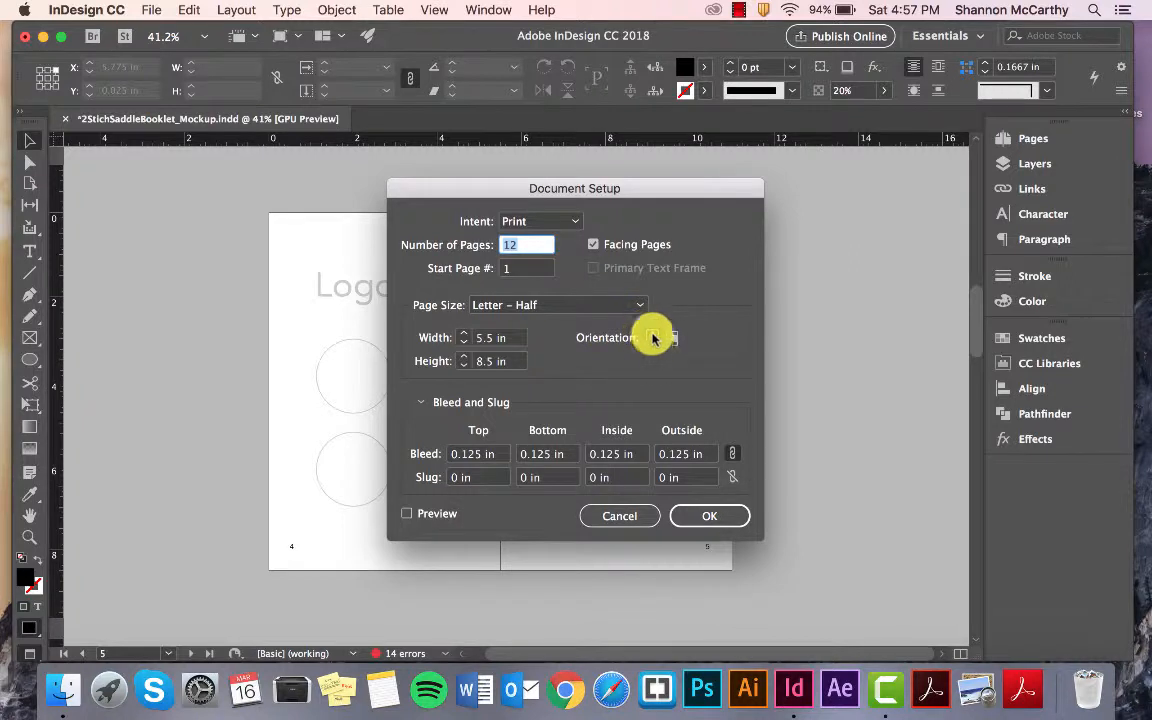
mouse_move(652, 338)
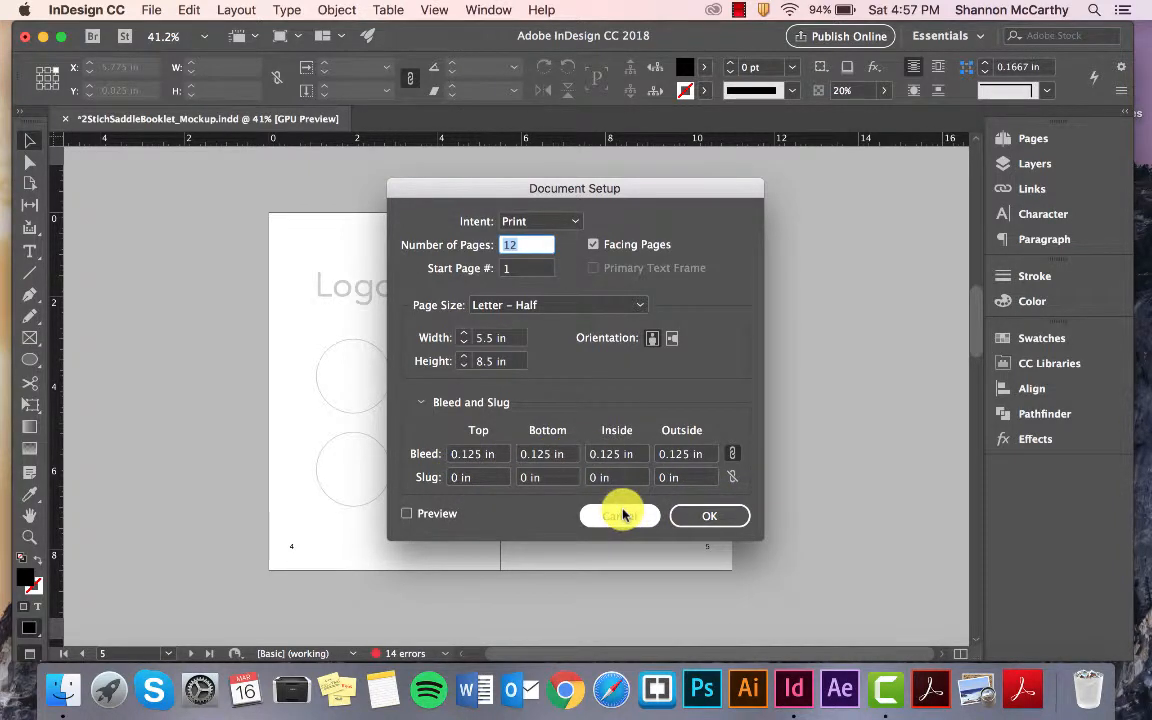
Step: Cancel Document Setup and create a new Letter - Half, 5.5 × 8.5 in facing-pages document in inches
left_click(620, 516)
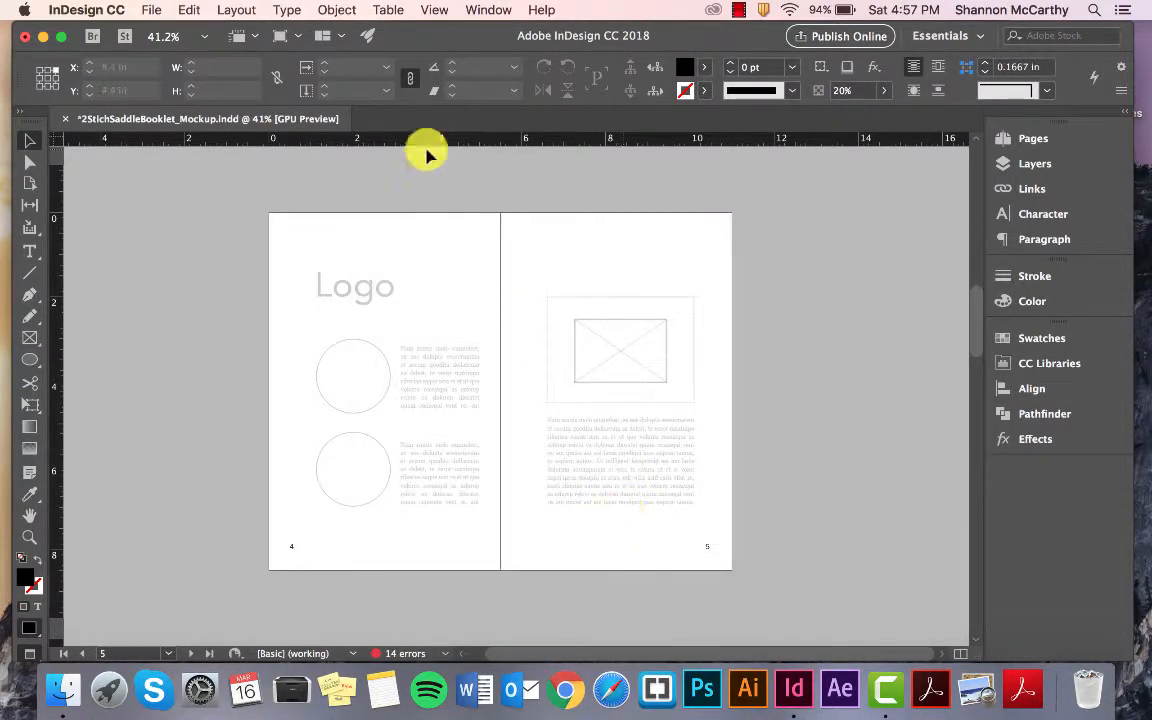
mouse_move(168, 176)
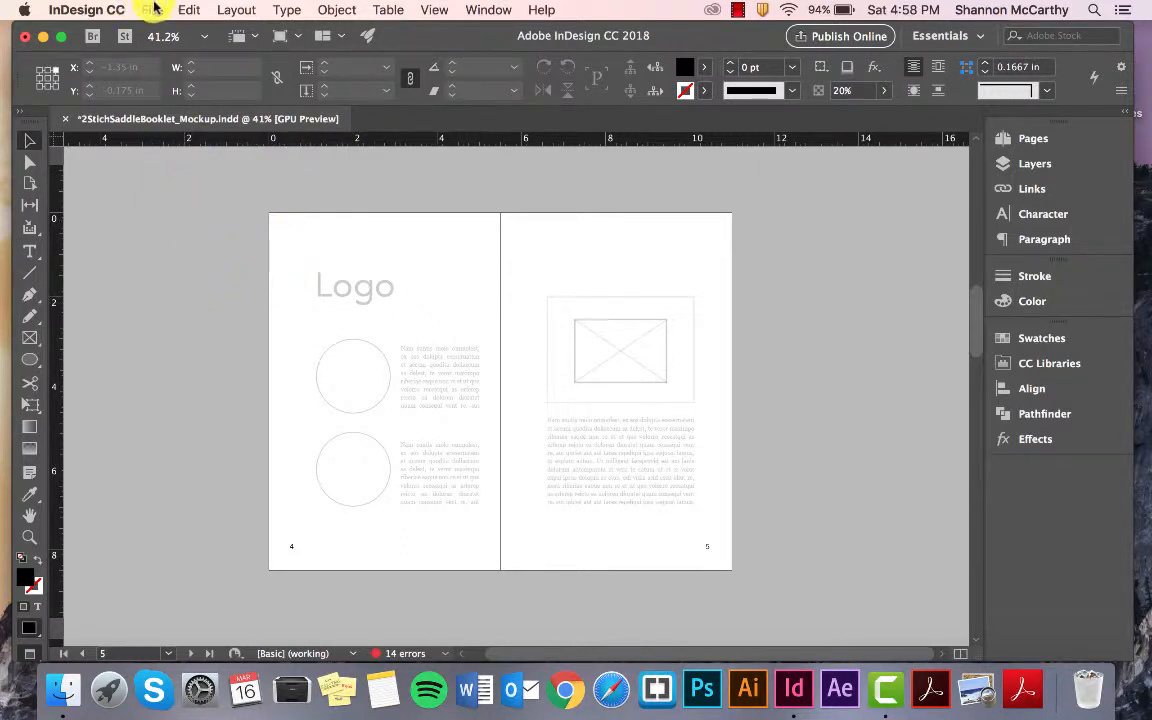
left_click(152, 10)
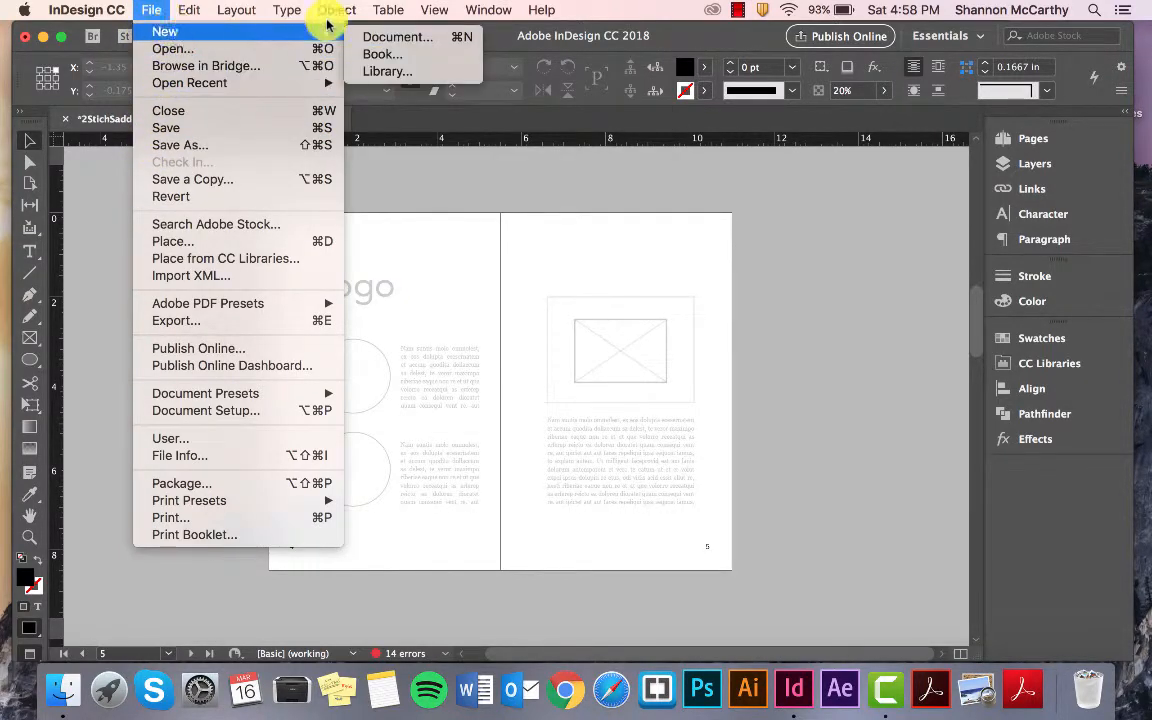
left_click(396, 36)
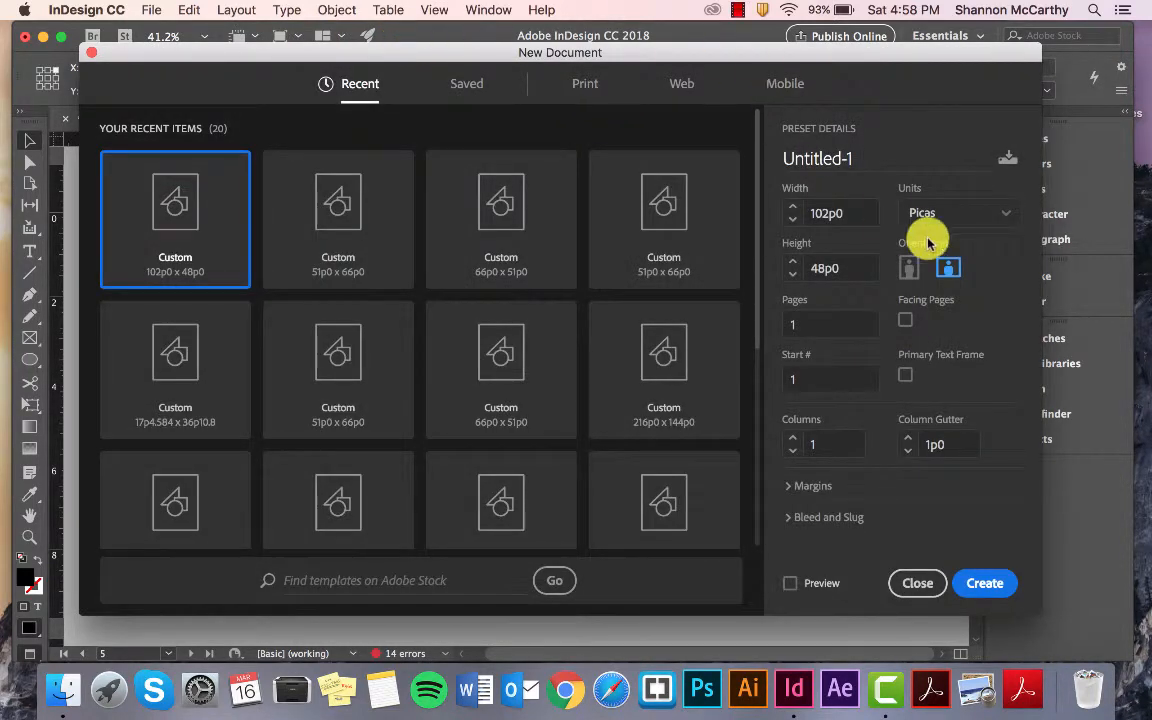
mouse_move(998, 236)
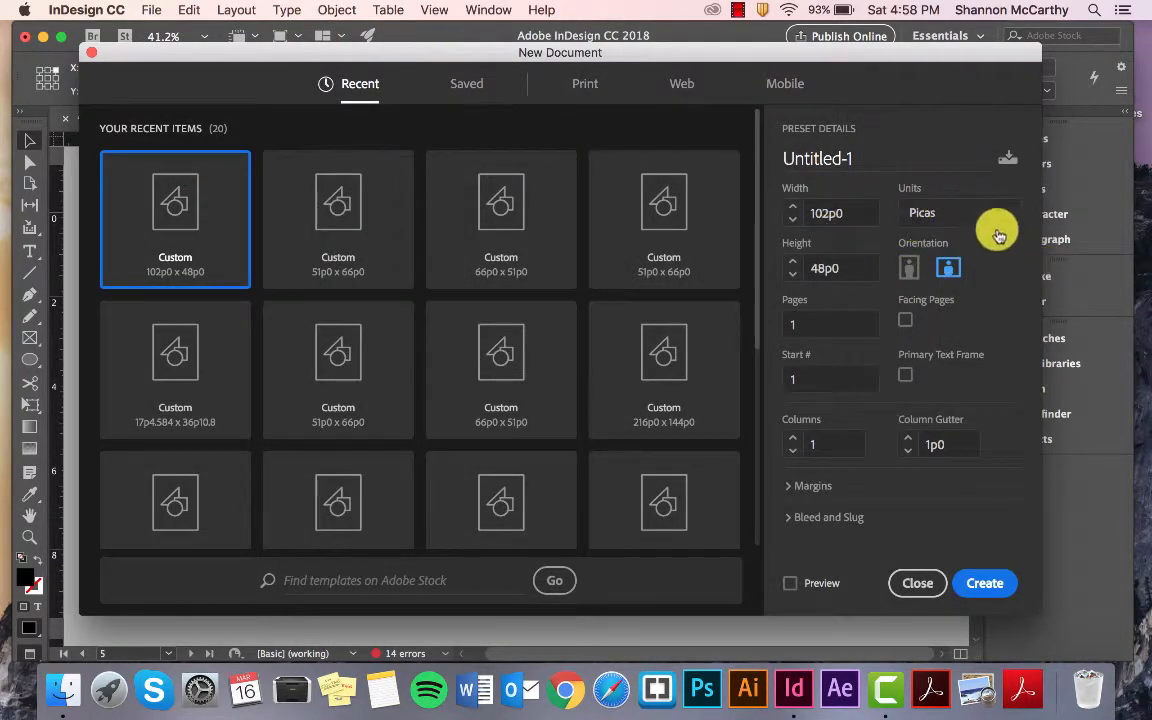
left_click(584, 84)
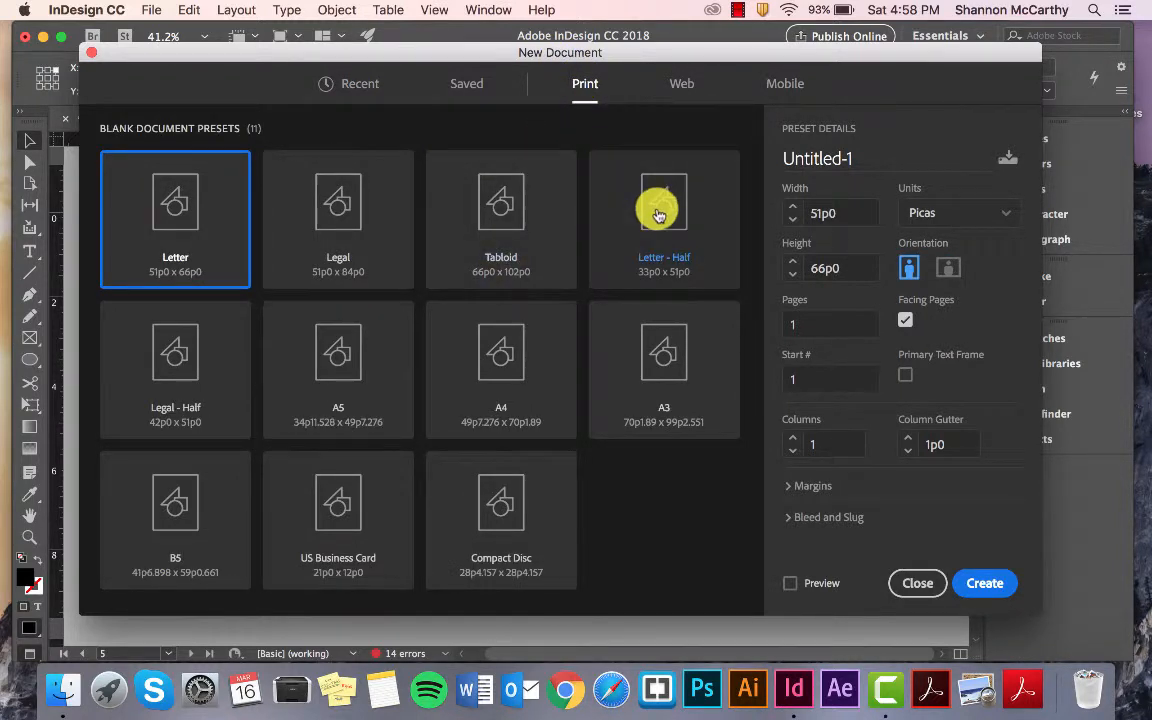
left_click(664, 218)
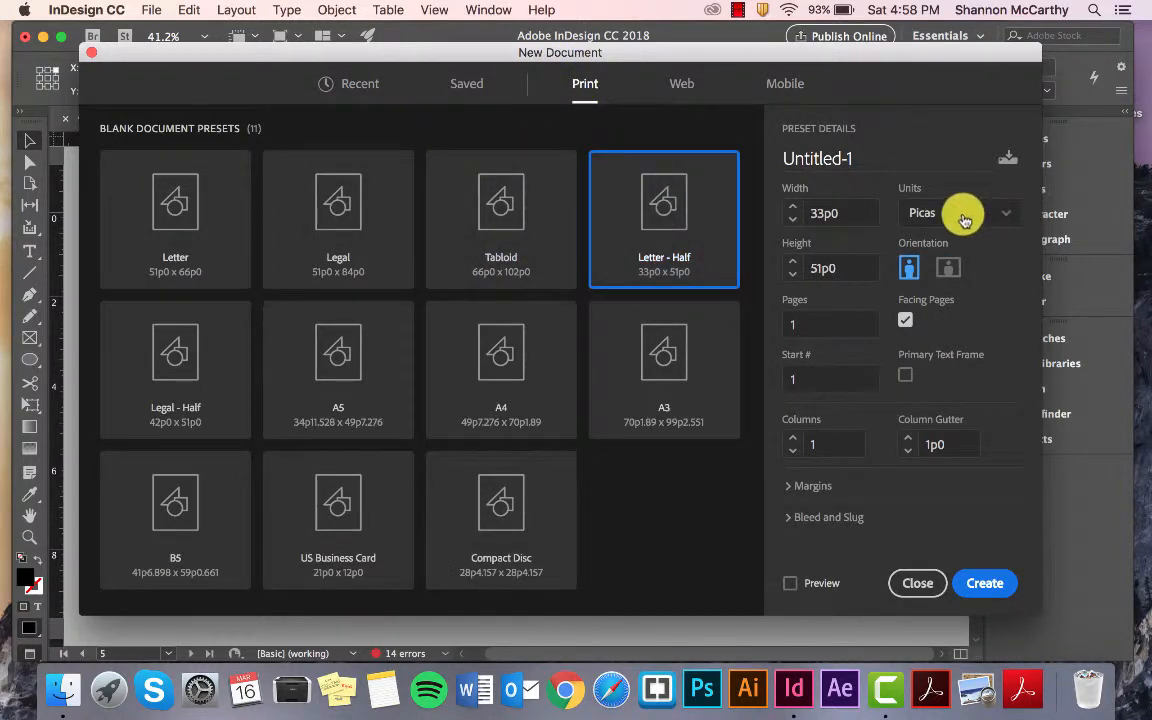
left_click(960, 212)
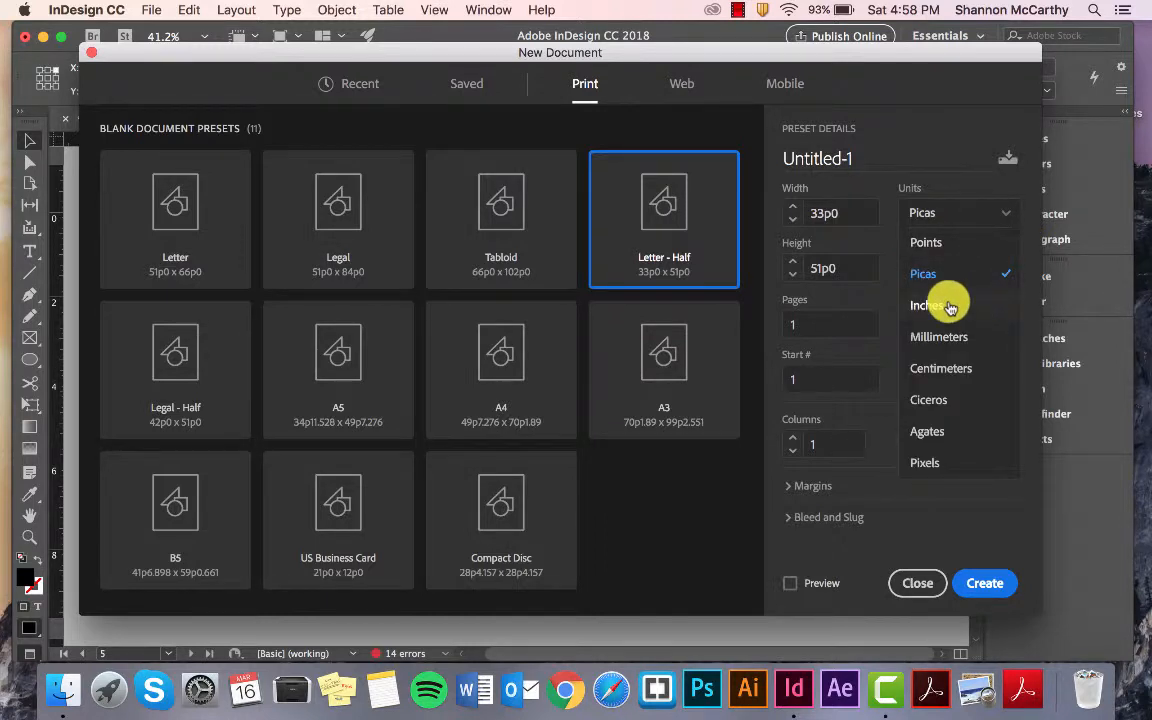
left_click(928, 304)
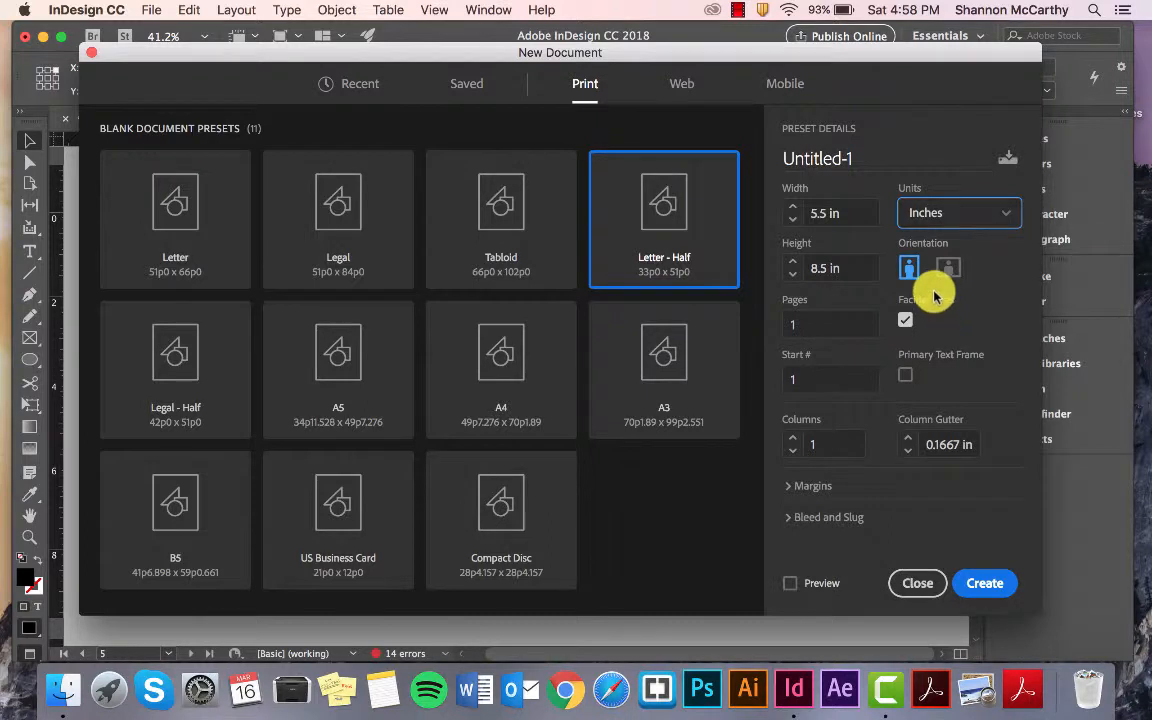
mouse_move(884, 290)
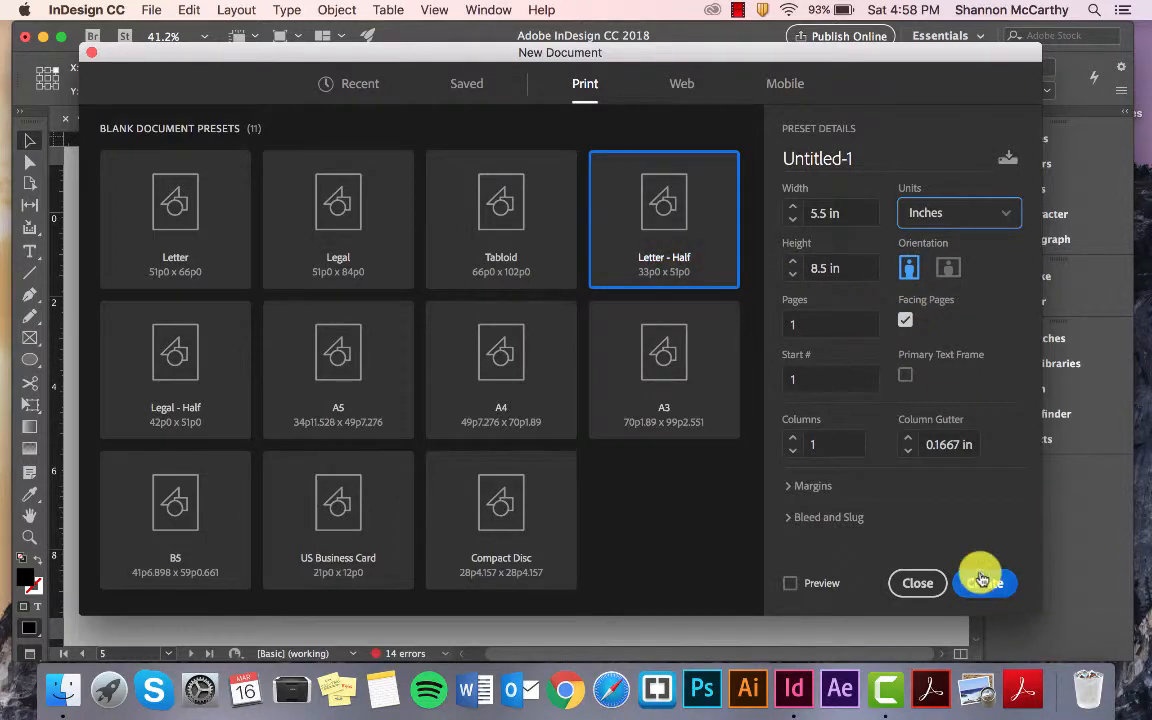
left_click(984, 584)
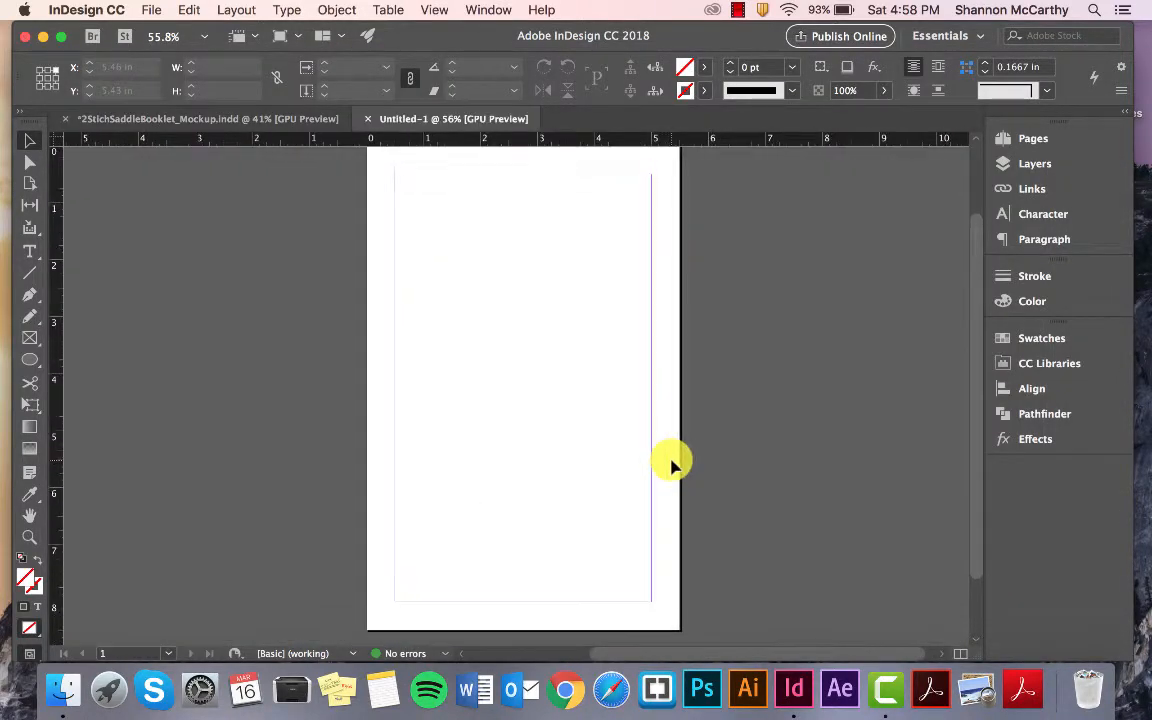
Step: Insert pages until the new document holds 12 pages in 7 spreads
left_click(1032, 138)
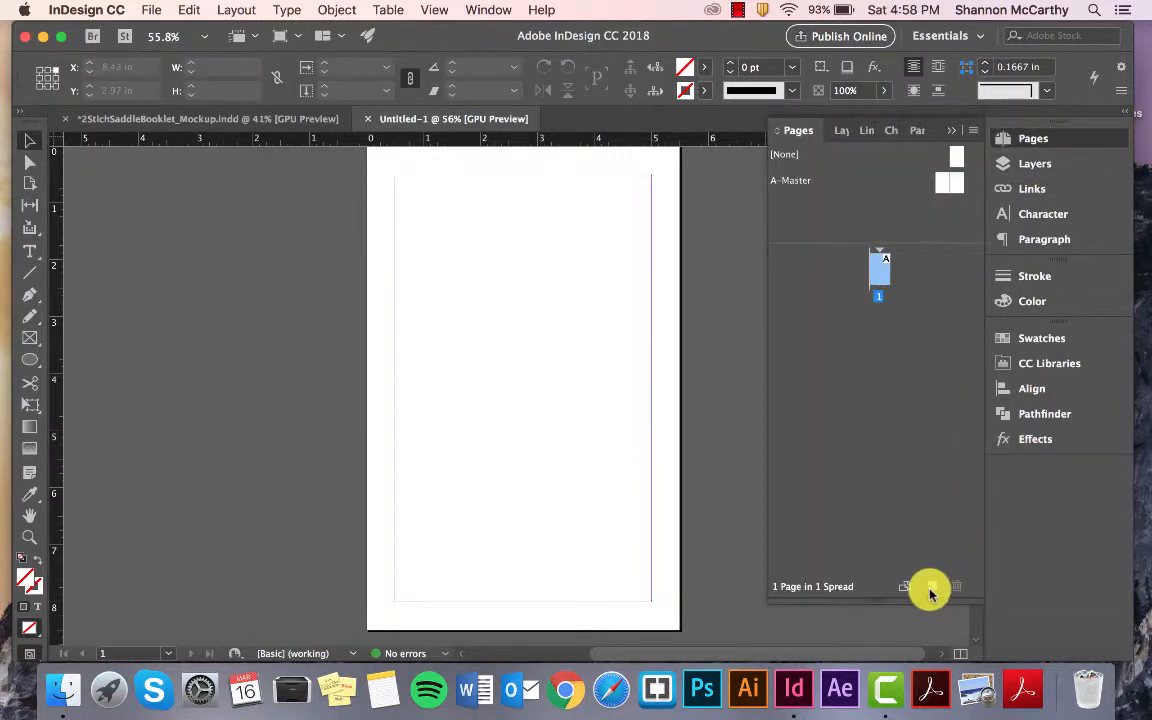
left_click(930, 588)
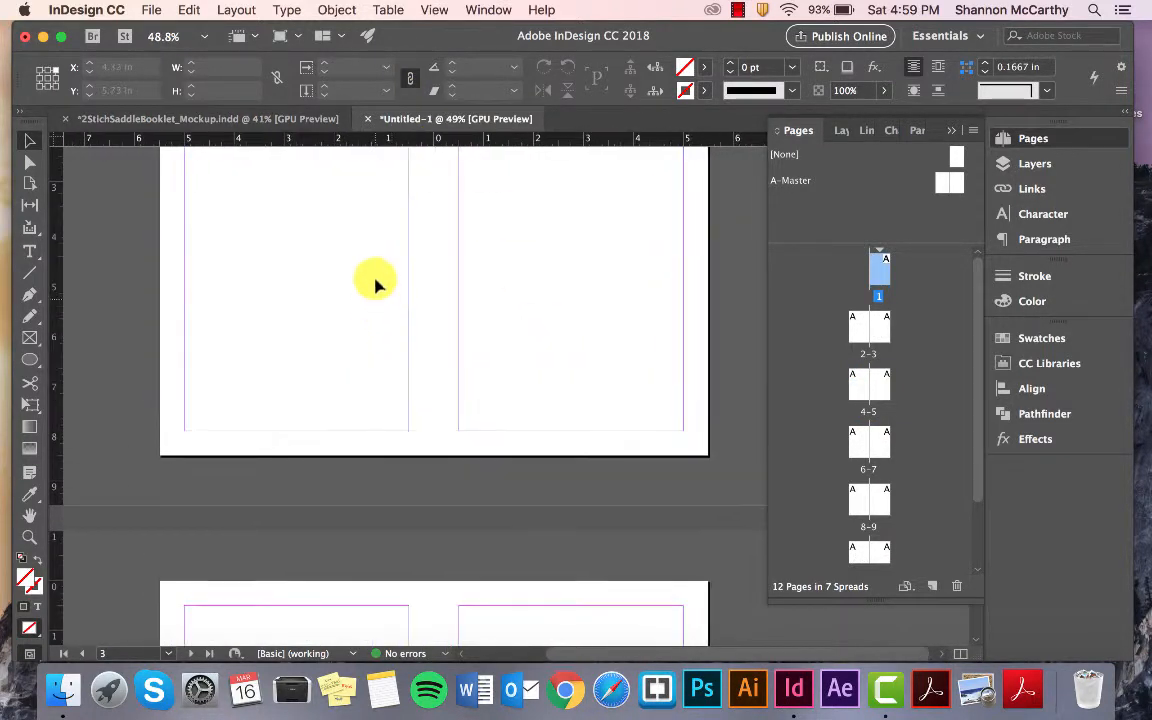
mouse_move(290, 280)
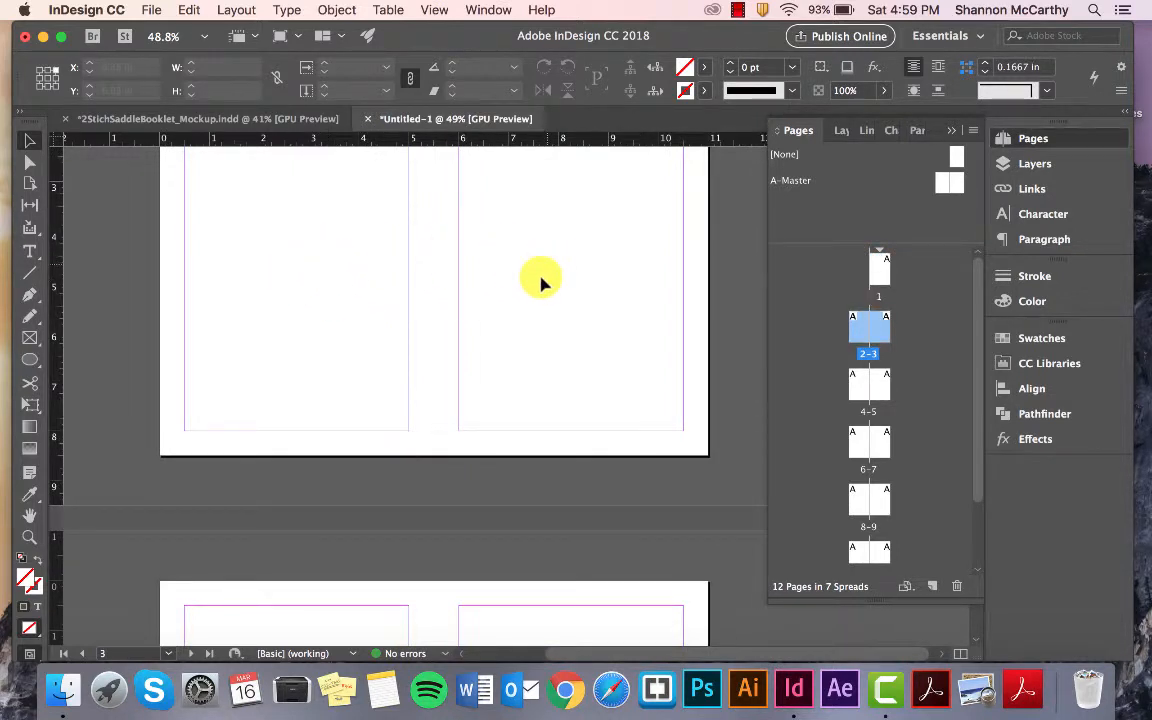
mouse_move(390, 304)
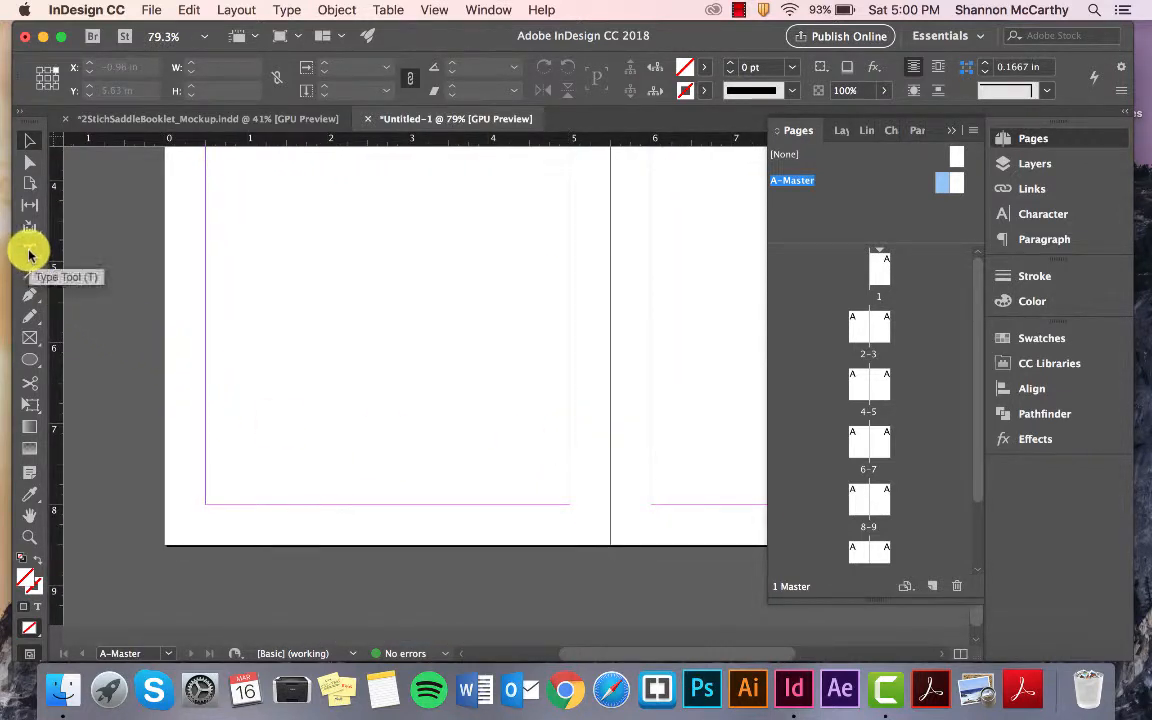
Step: Draw a small text frame at the bottom-left of the left master page and insert the Current Page Number marker
left_click(28, 252)
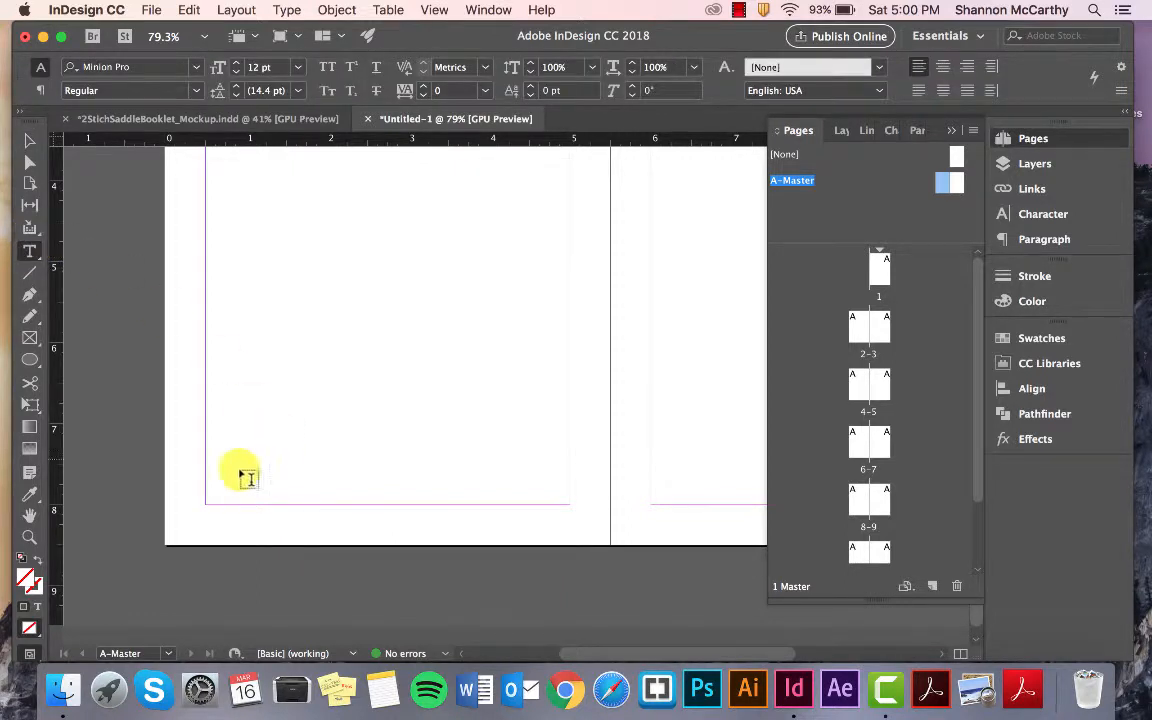
left_click_drag(242, 472, 248, 512)
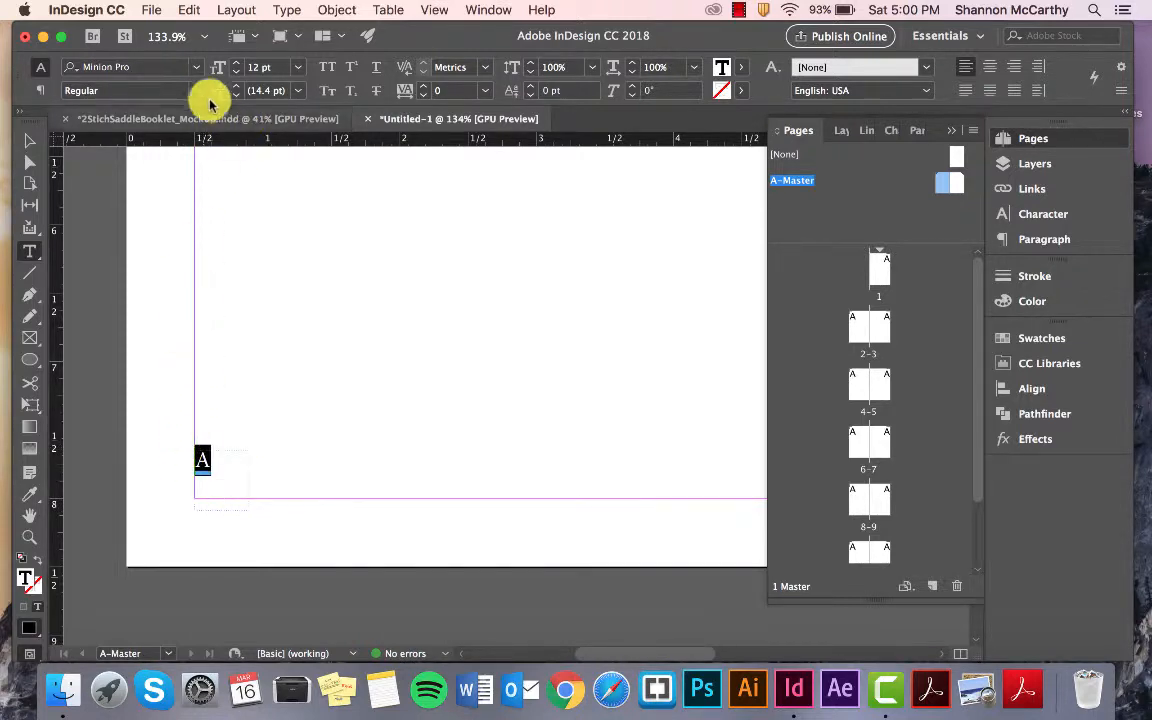
left_click(196, 68)
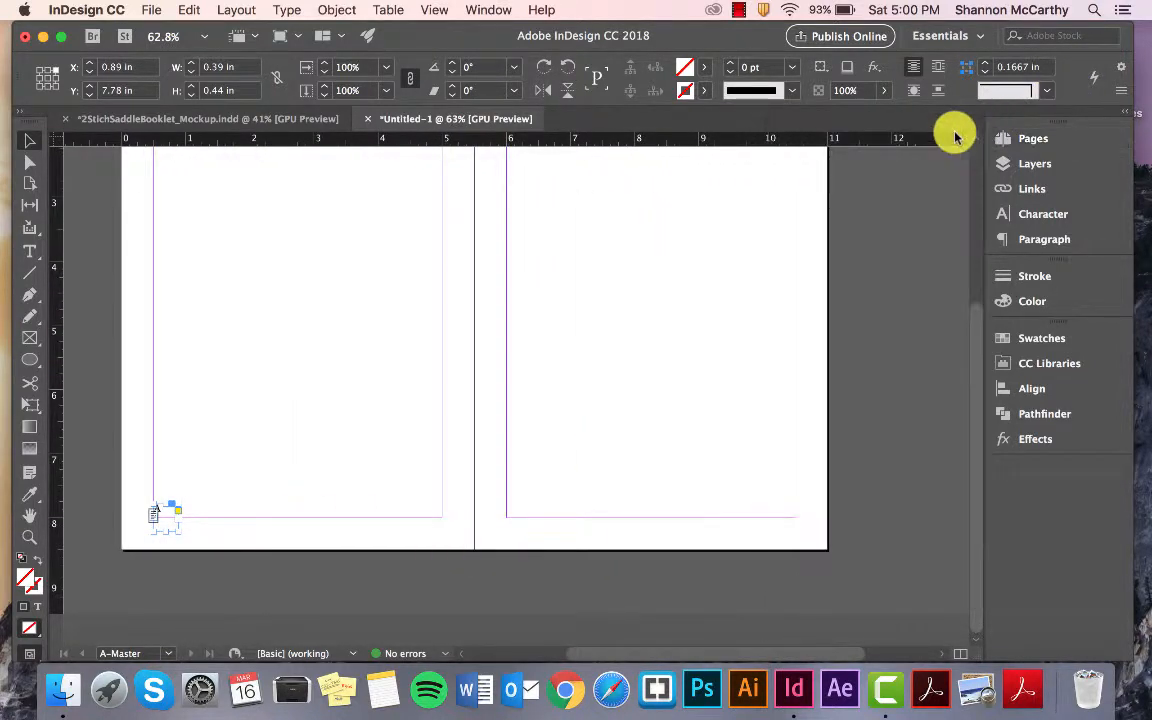
mouse_move(130, 350)
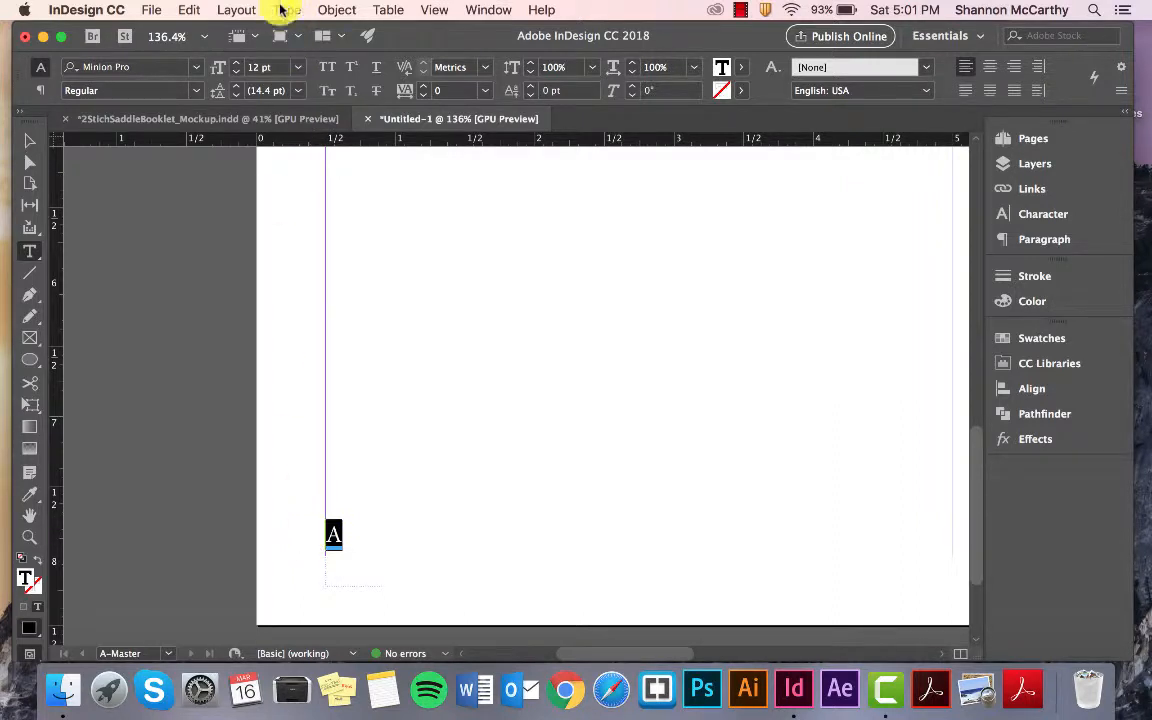
Step: Locate the Current Page Number marker under Type, then jump to the pages 2–3 spread
left_click(288, 8)
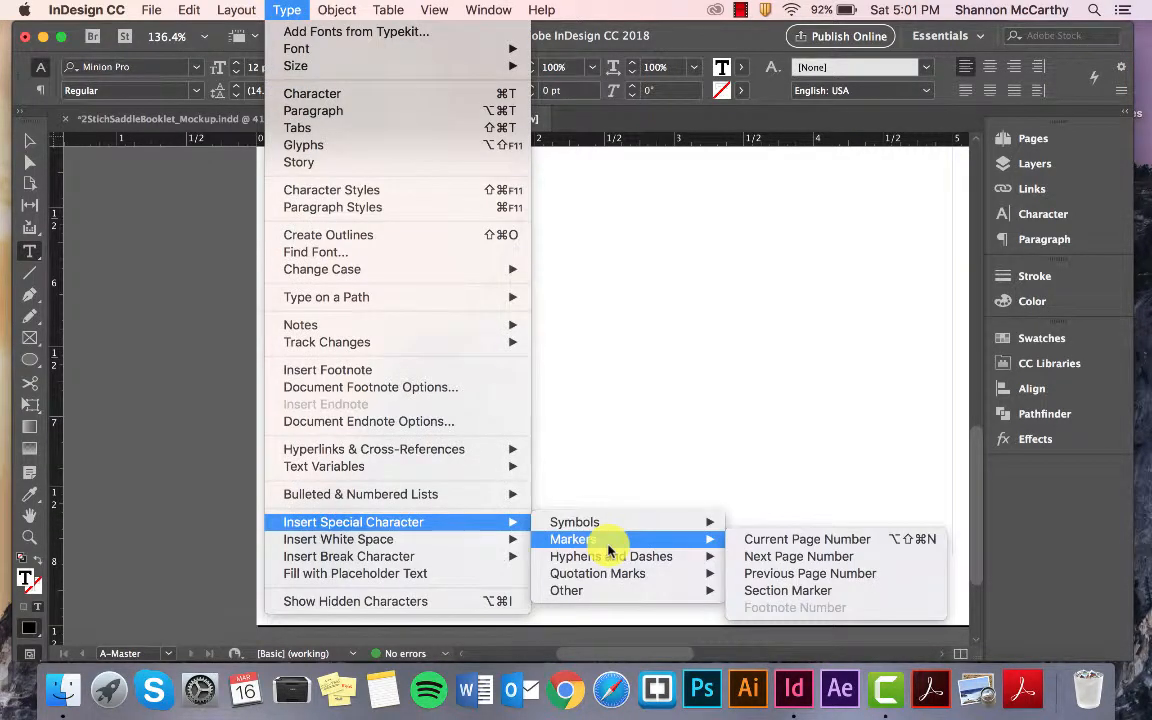
mouse_move(470, 520)
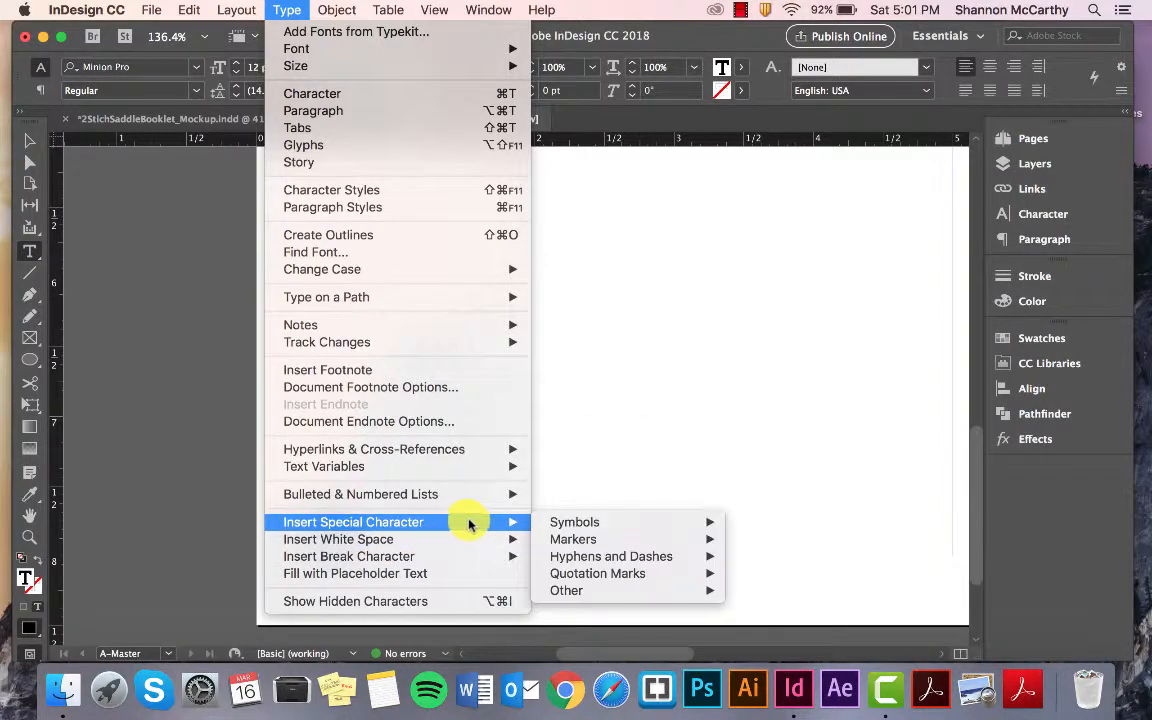
mouse_move(572, 540)
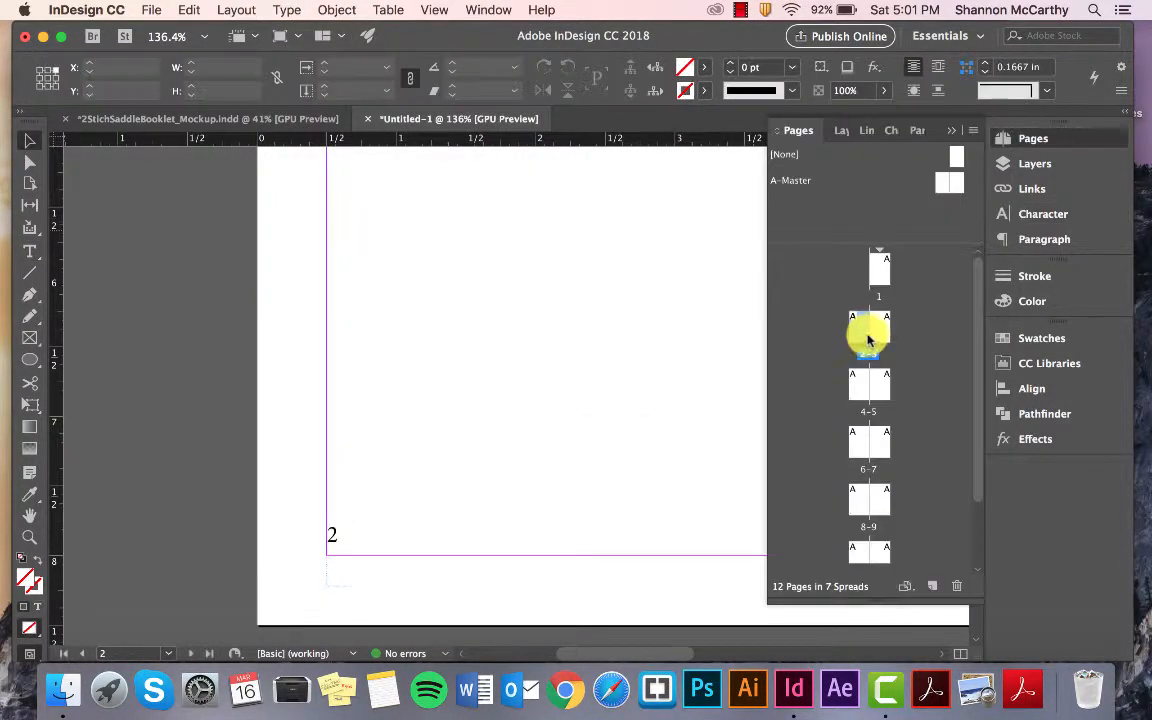
left_click(868, 332)
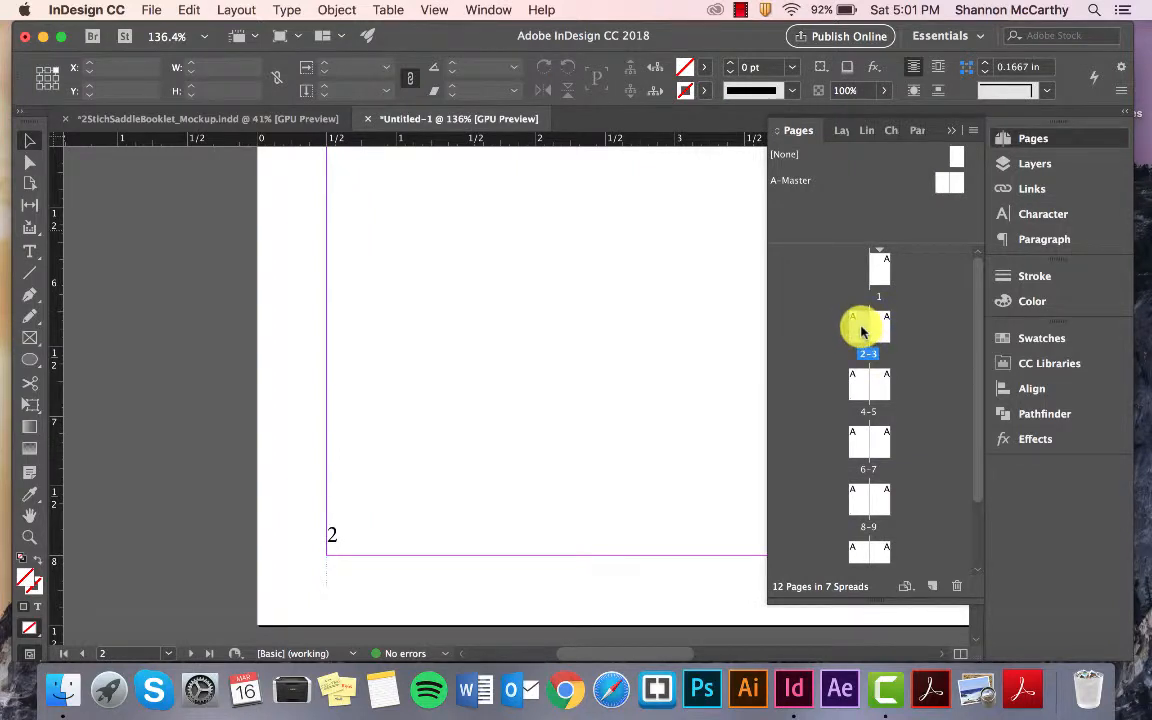
double_click(868, 388)
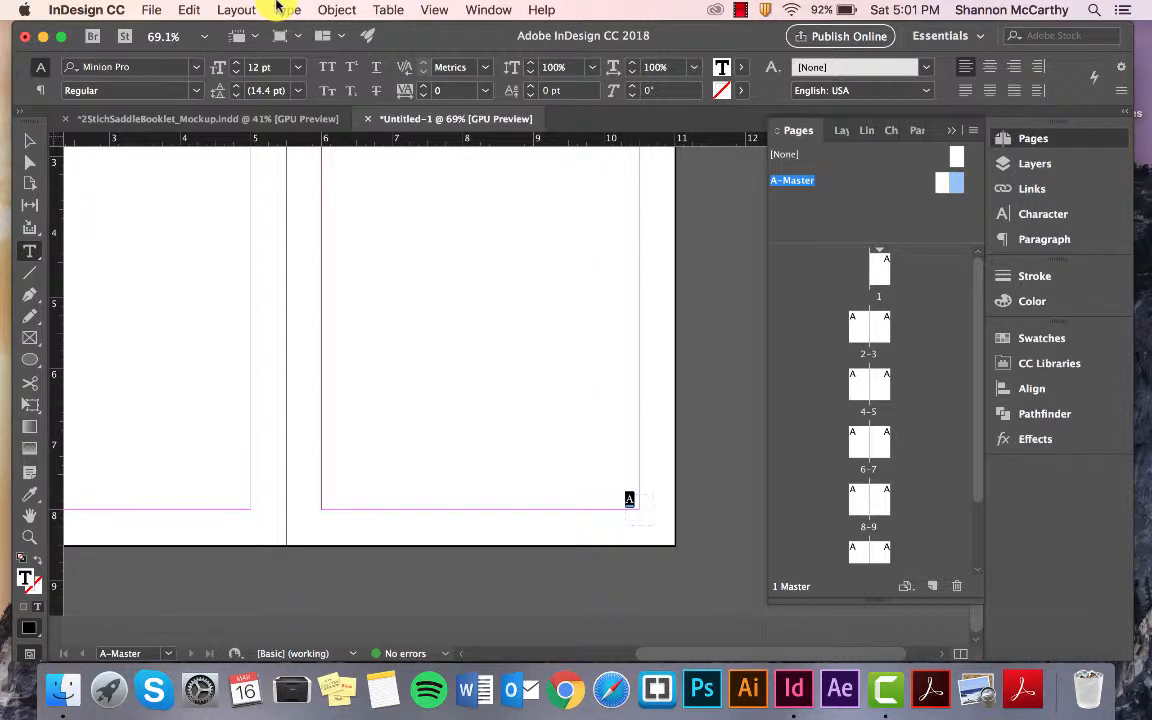
Step: Browse the Layout and Type menus for page-number commands
left_click(236, 10)
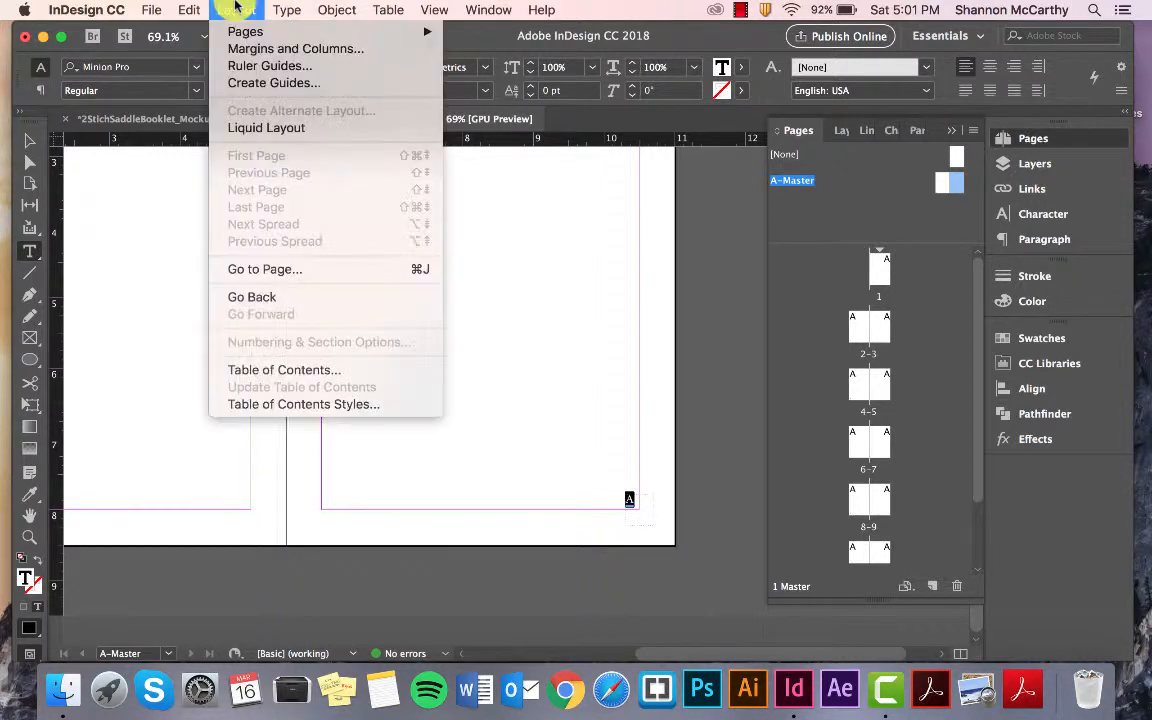
left_click(288, 8)
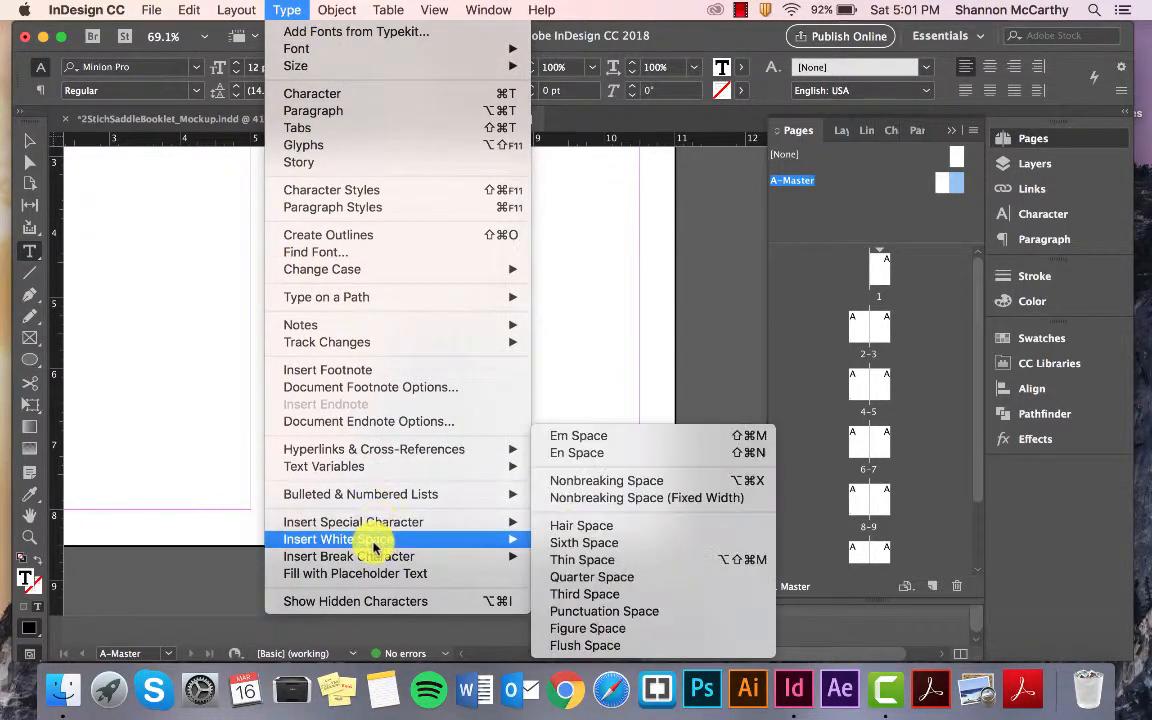